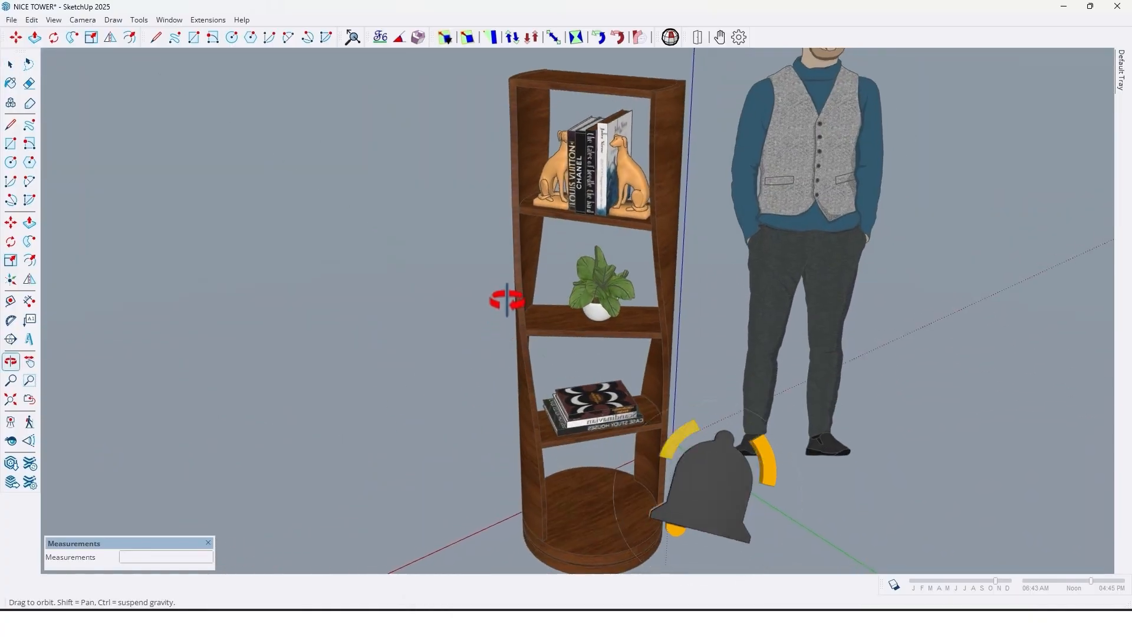
- Drag an upright rectangle from the origin, entering a width of 40 cm
click(30, 142)
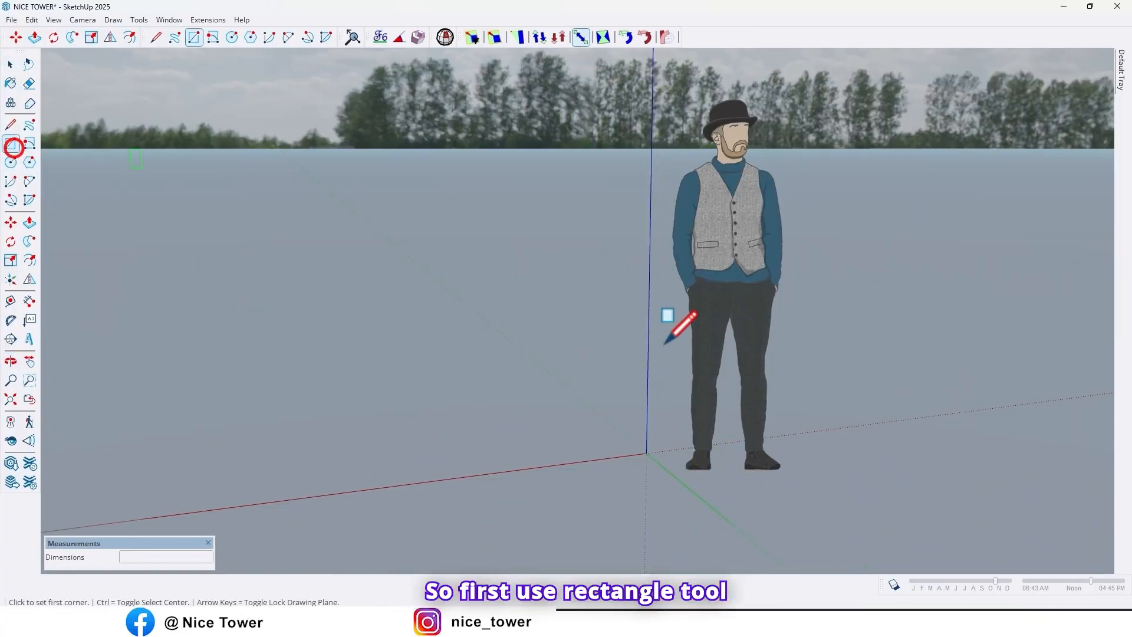
drag(644, 454, 468, 225)
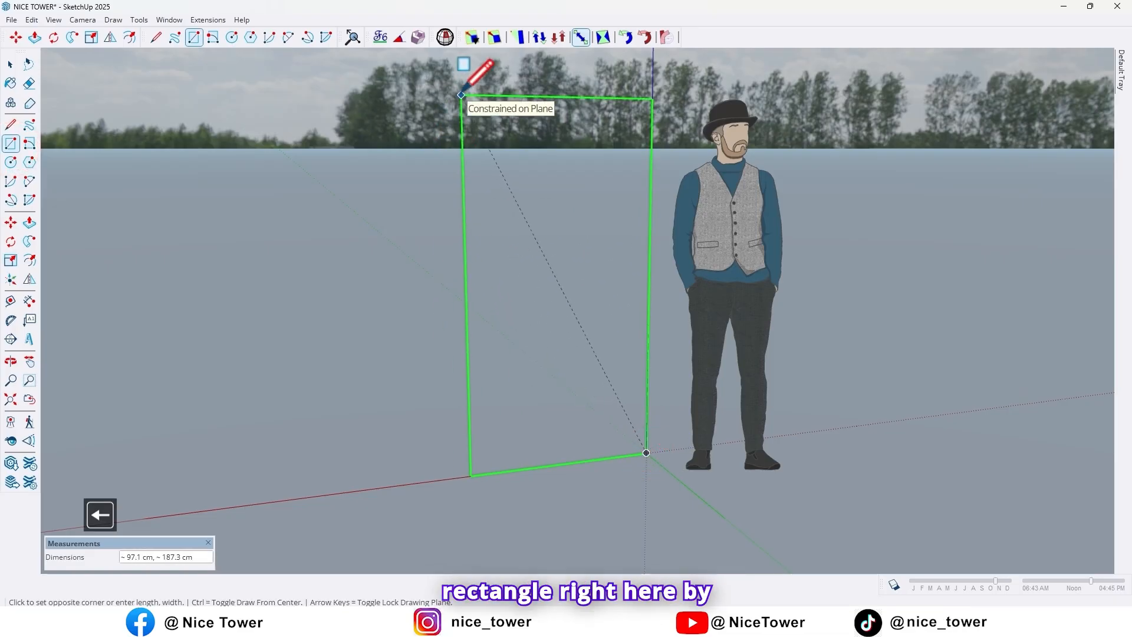
text(40)
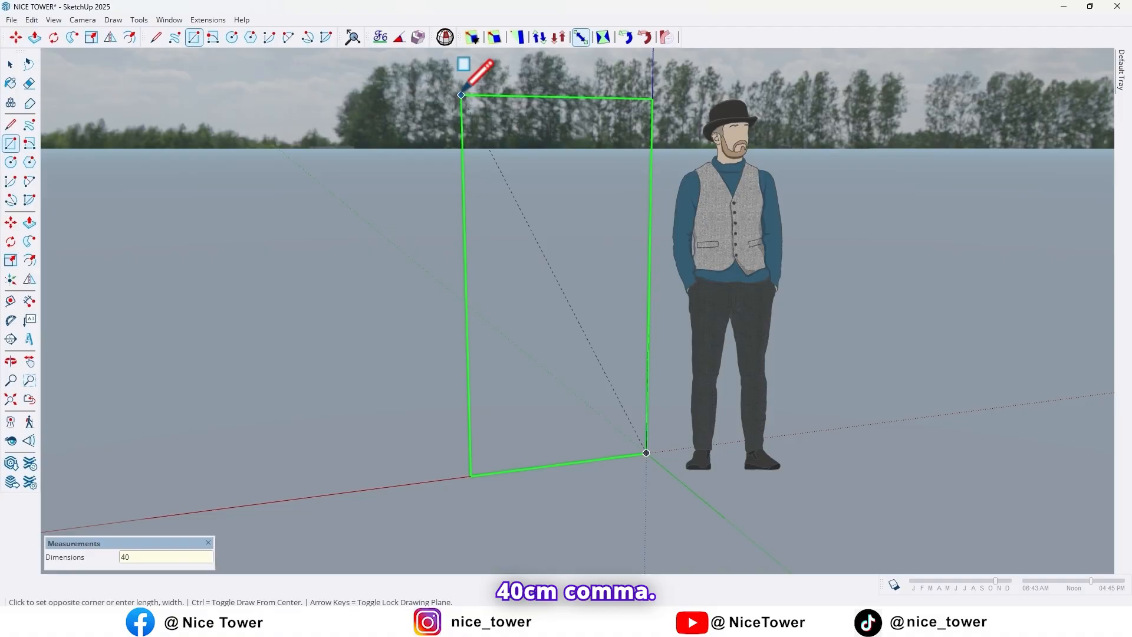
text(,)
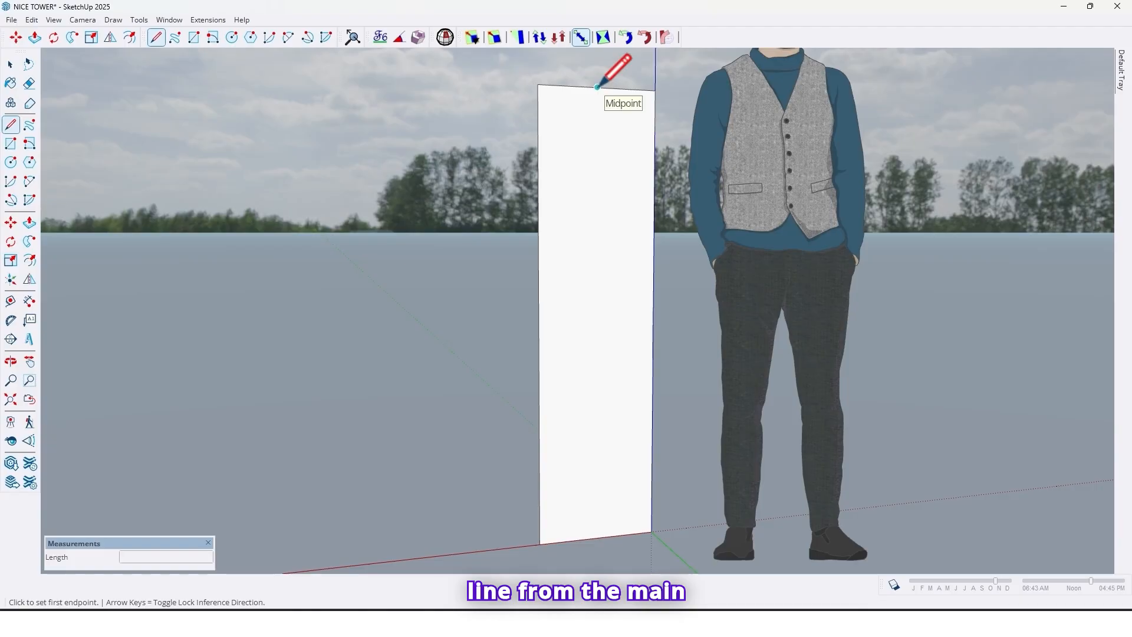
- Draw a line from the top edge's midpoint down to the bottom-left corner
click(598, 86)
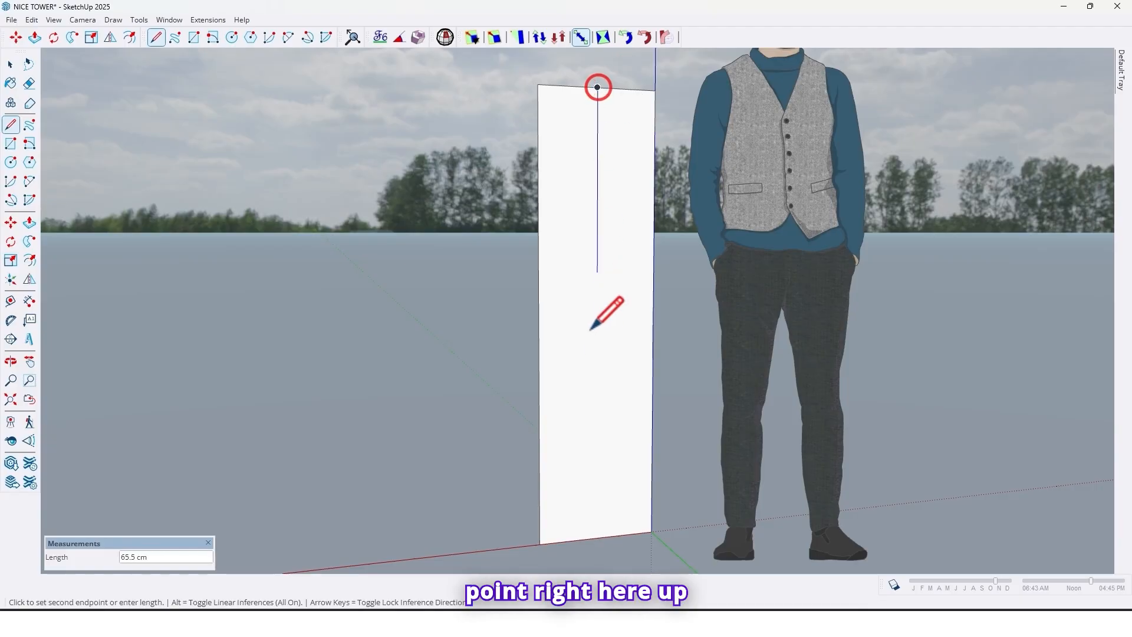
mouse_move(538, 430)
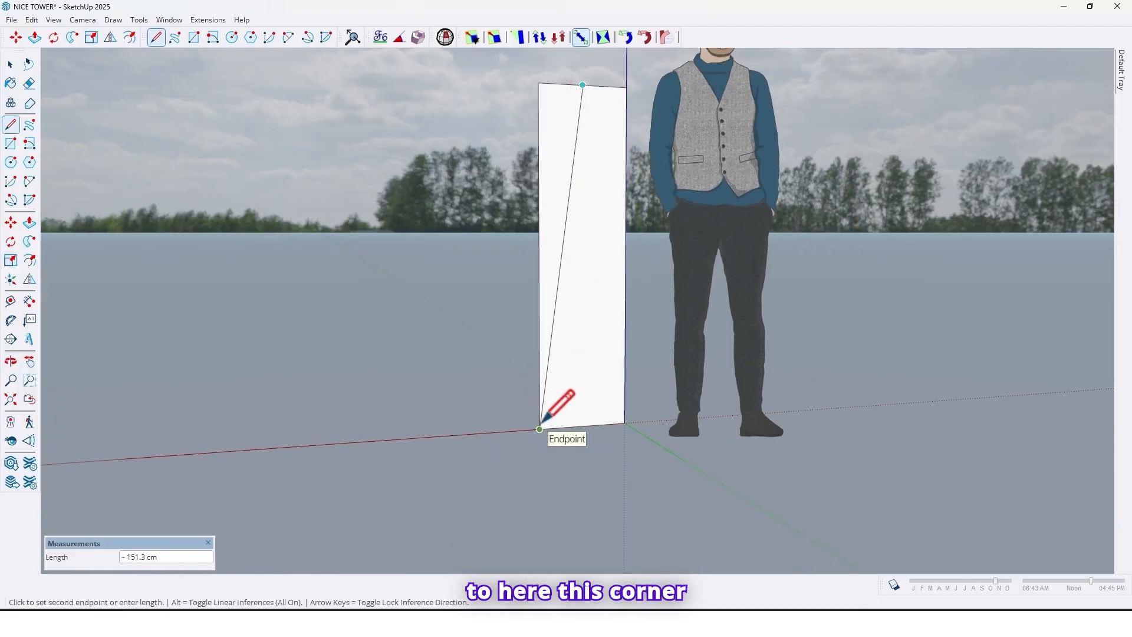
click(539, 430)
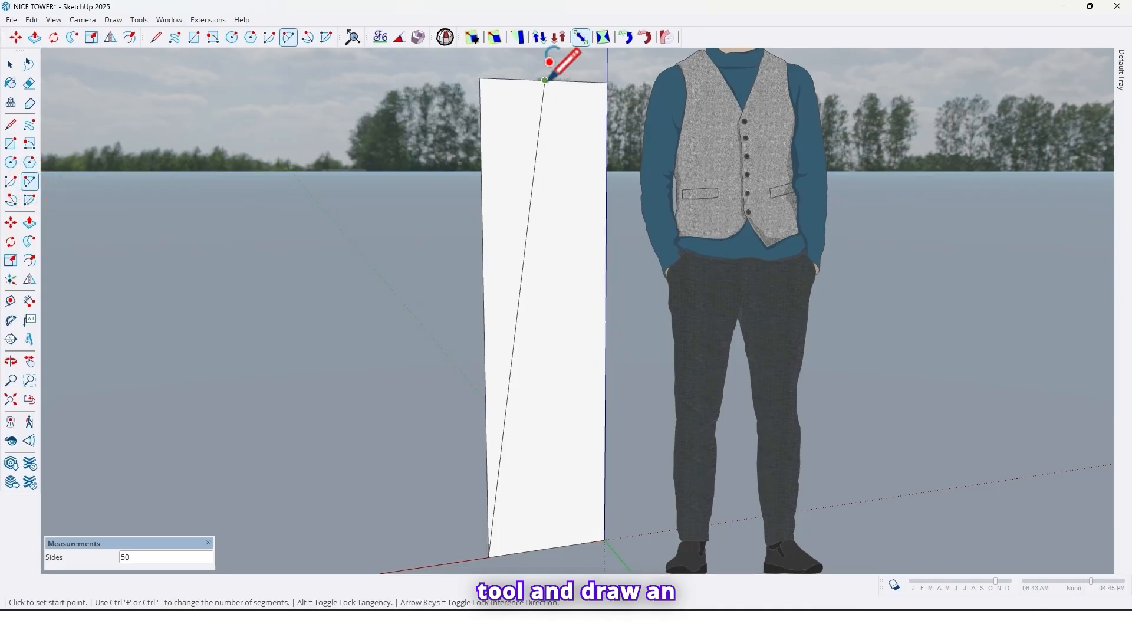
mouse_move(545, 80)
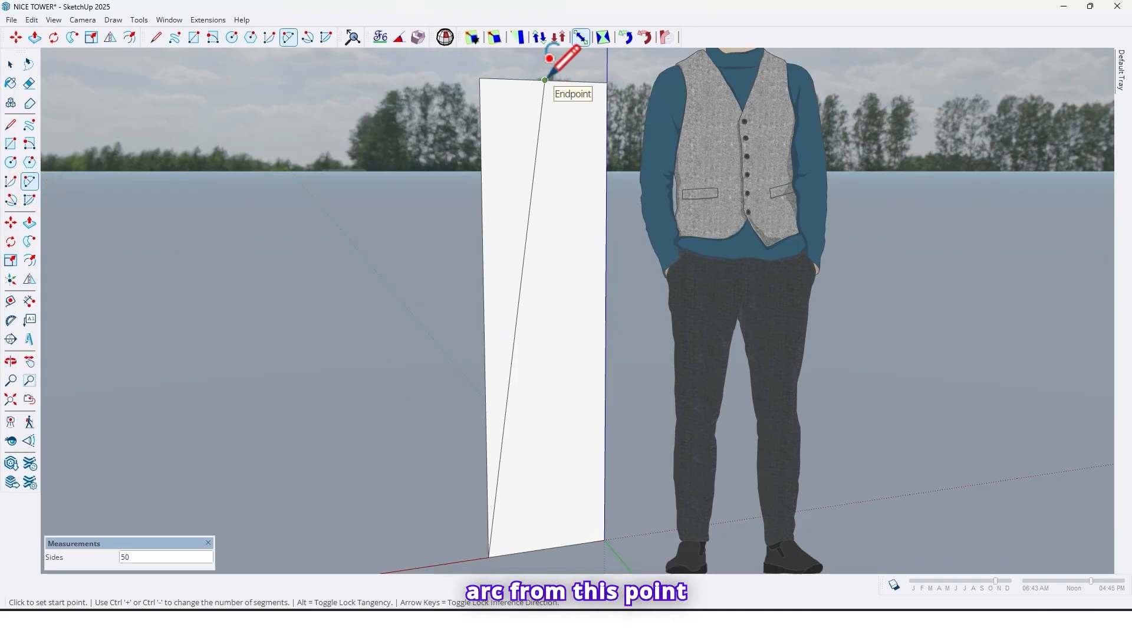
- Draw a slightly bulging 2-point arc from the top endpoint toward the diagonal's midpoint
click(545, 80)
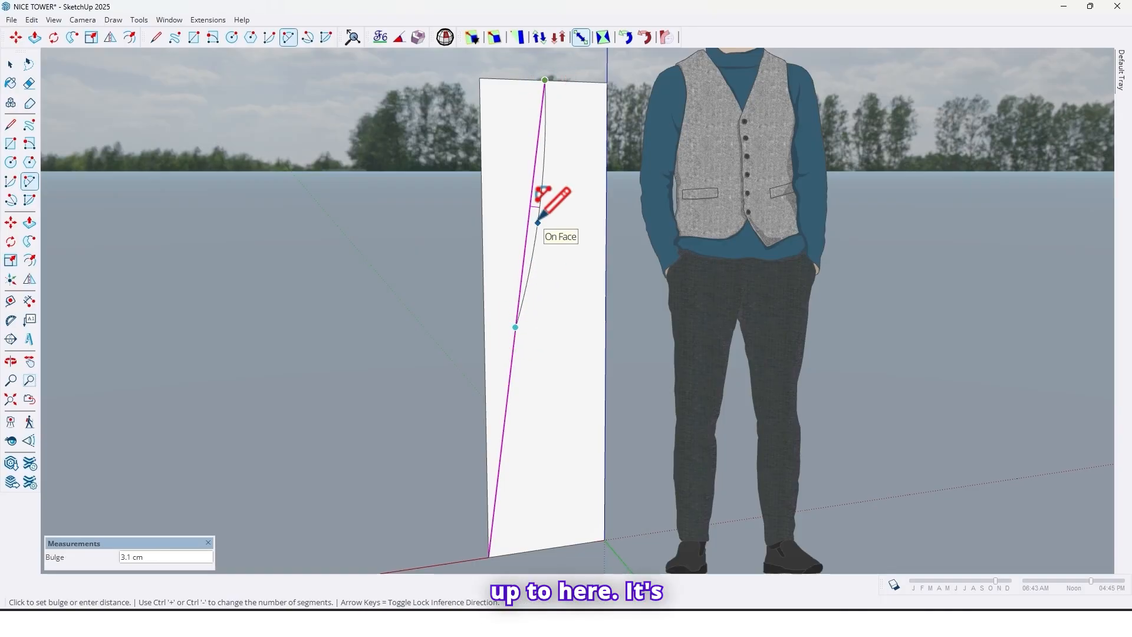
click(537, 222)
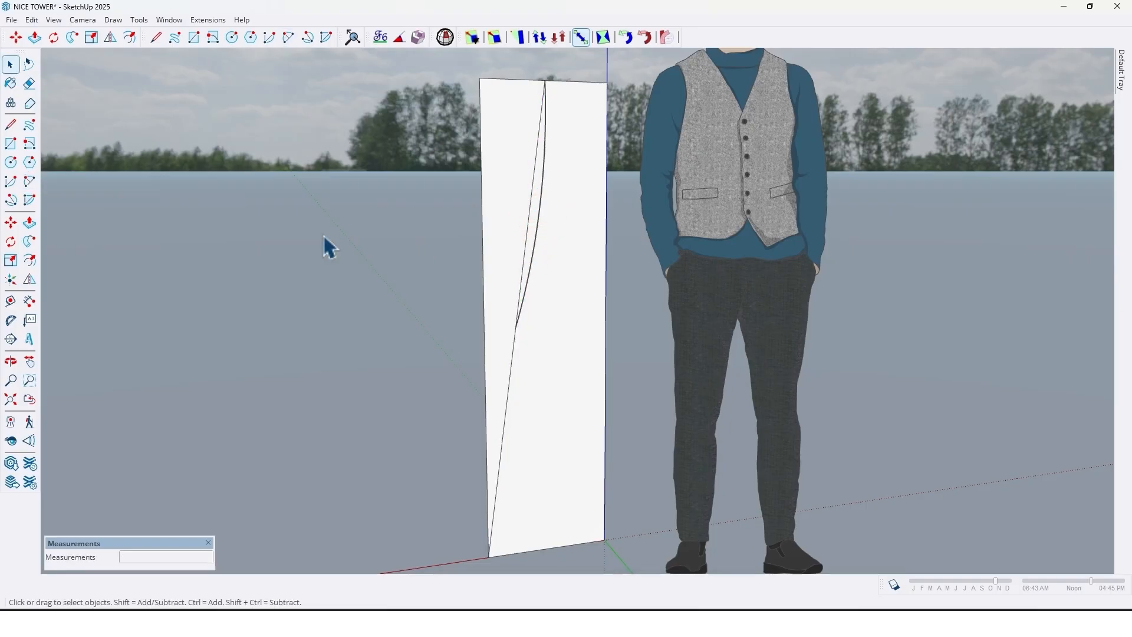
- Rotate-copy the arc 180° around the diagonal's midpoint
click(11, 241)
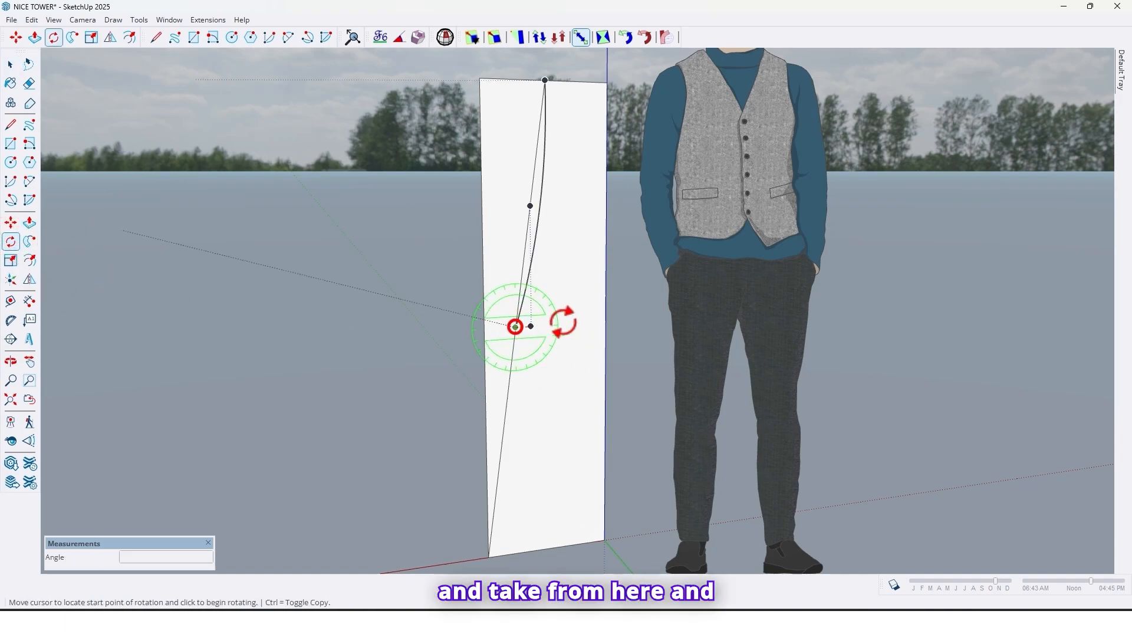
click(515, 326)
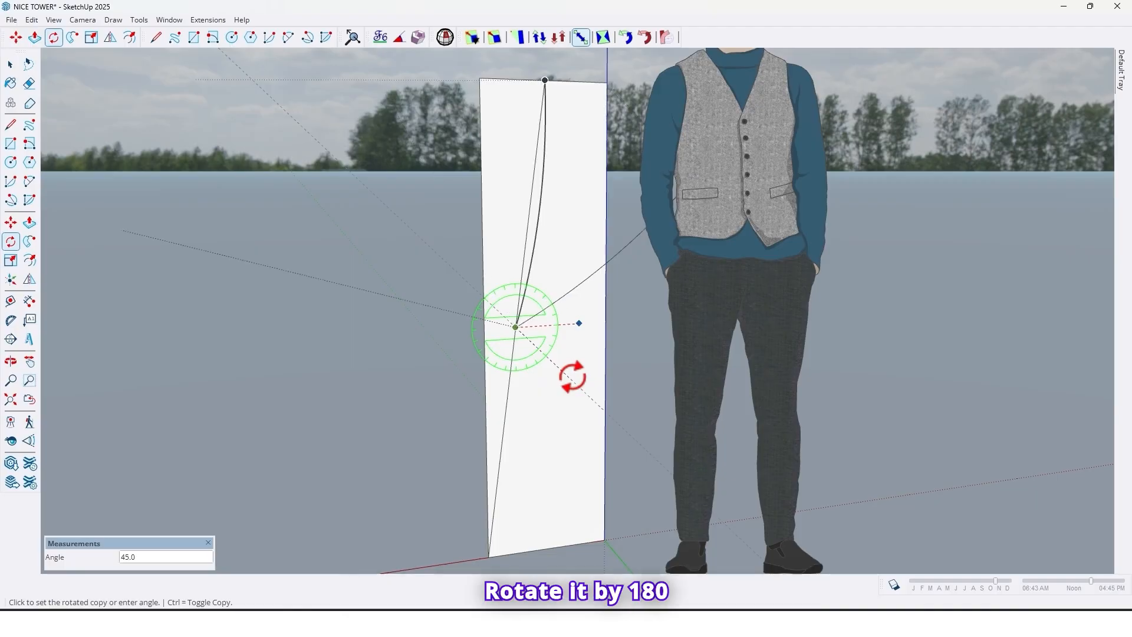
text(180)
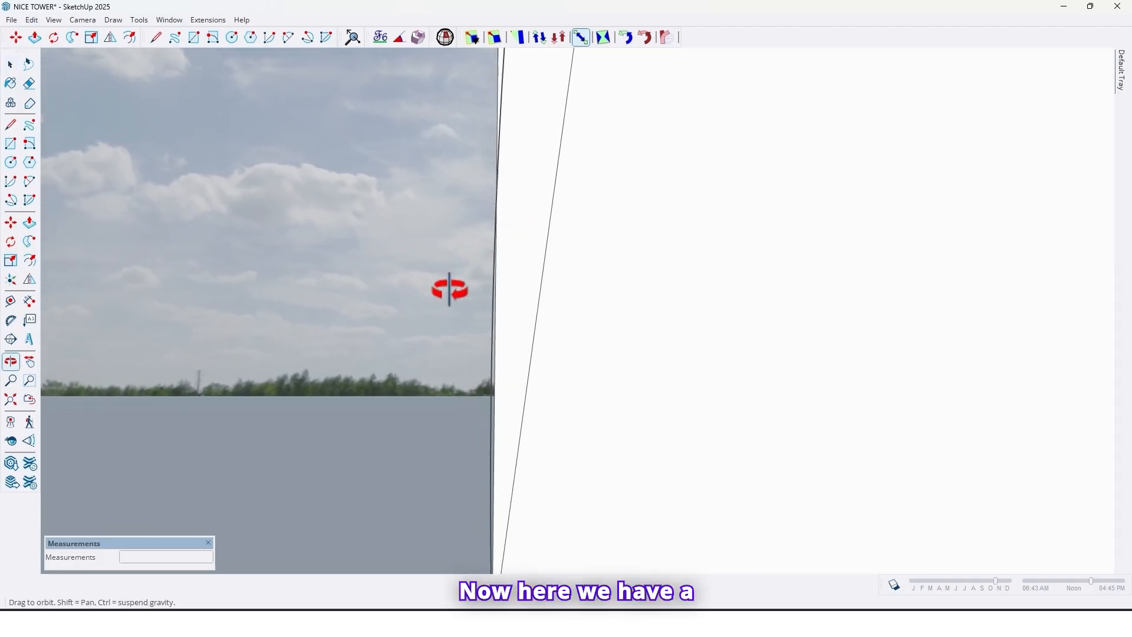
click(11, 64)
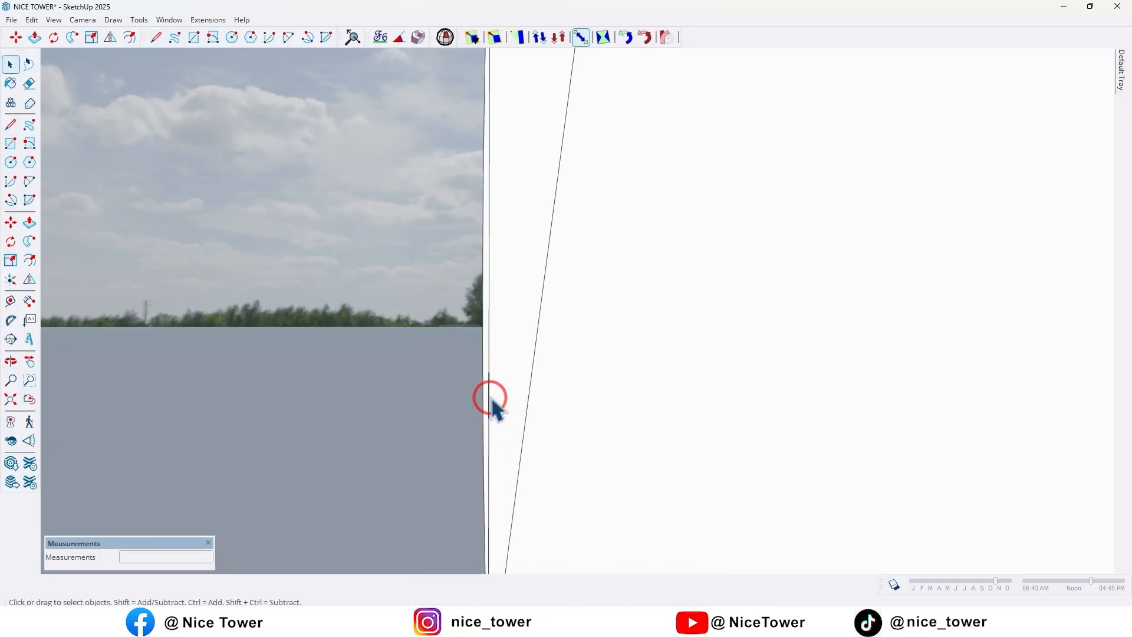
key(Delete)
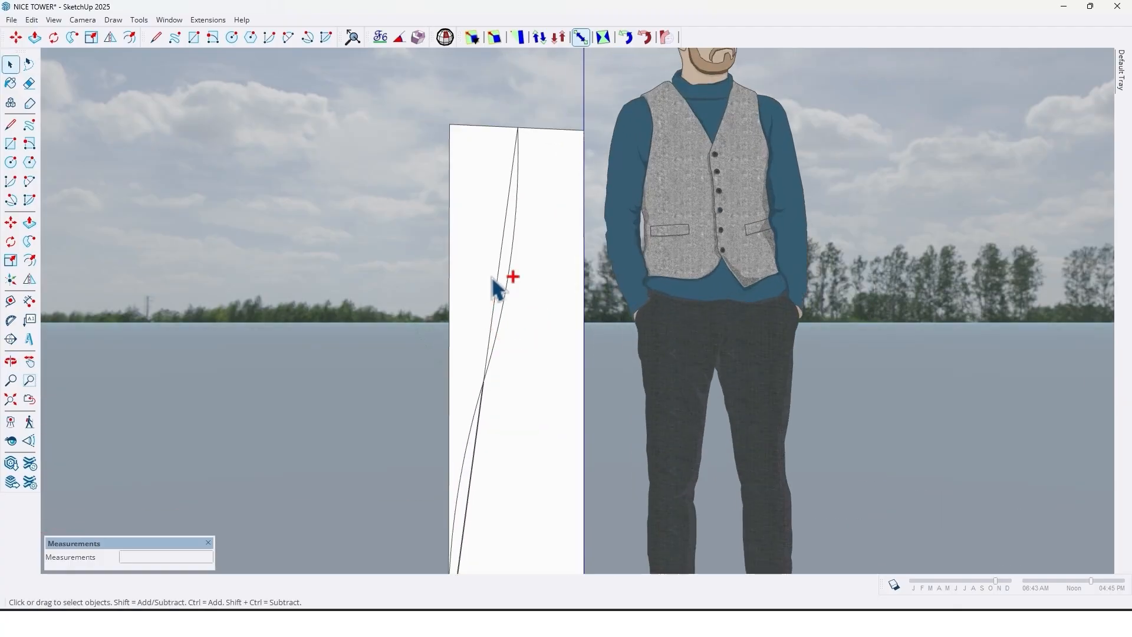
click(499, 285)
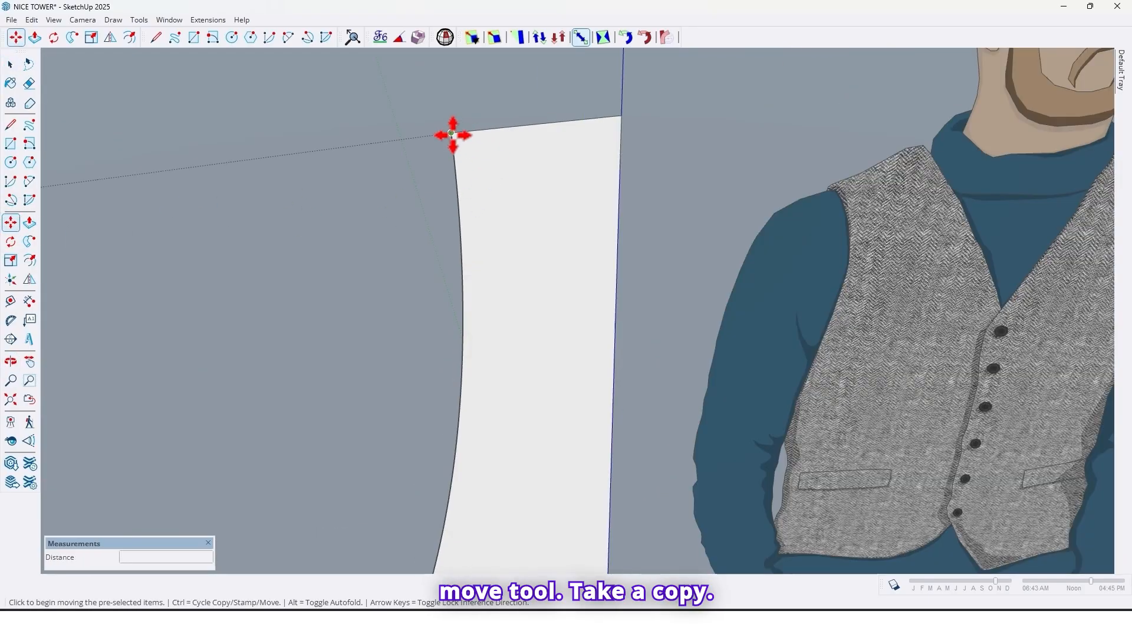
- Move-copy the S-curve 19 cm to the right to bound the curved strip
drag(451, 134, 585, 116)
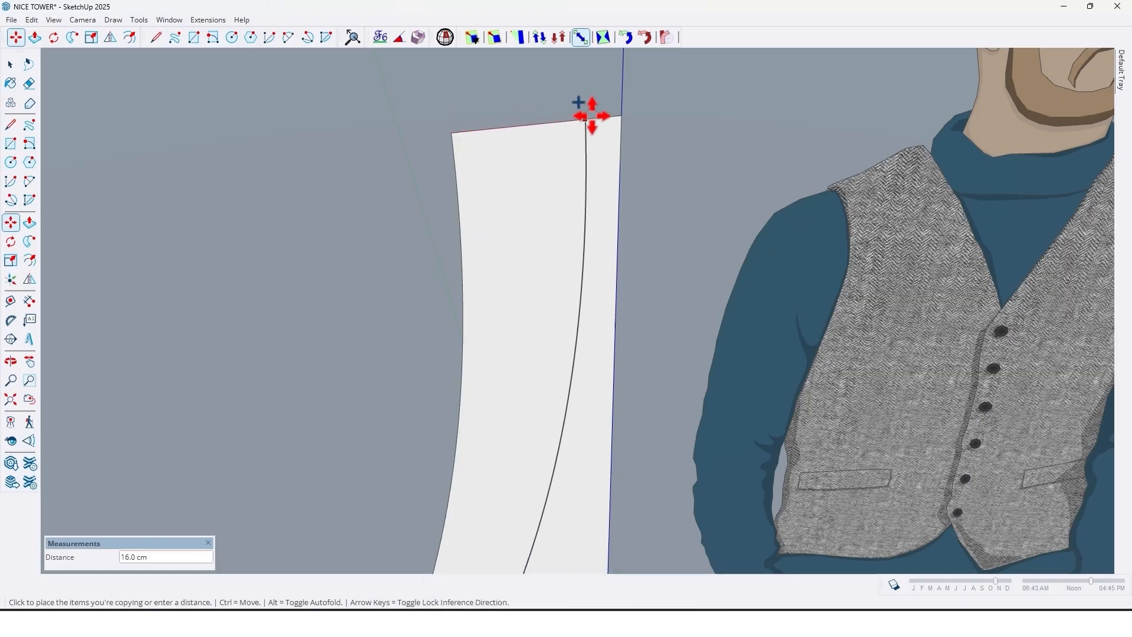
text(19)
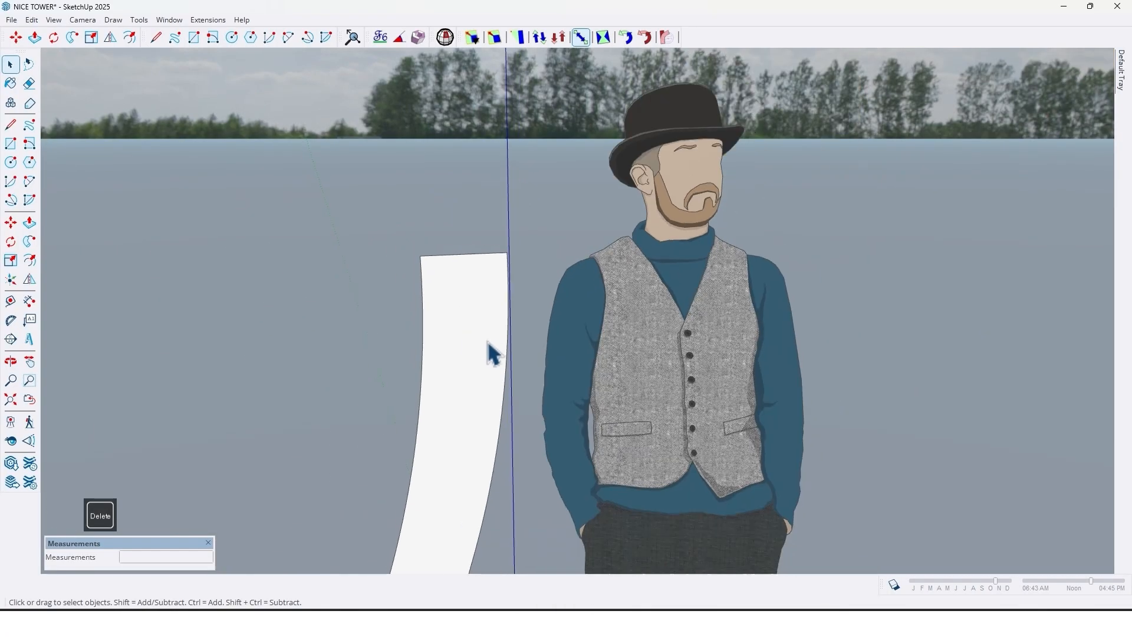
drag(491, 353, 527, 405)
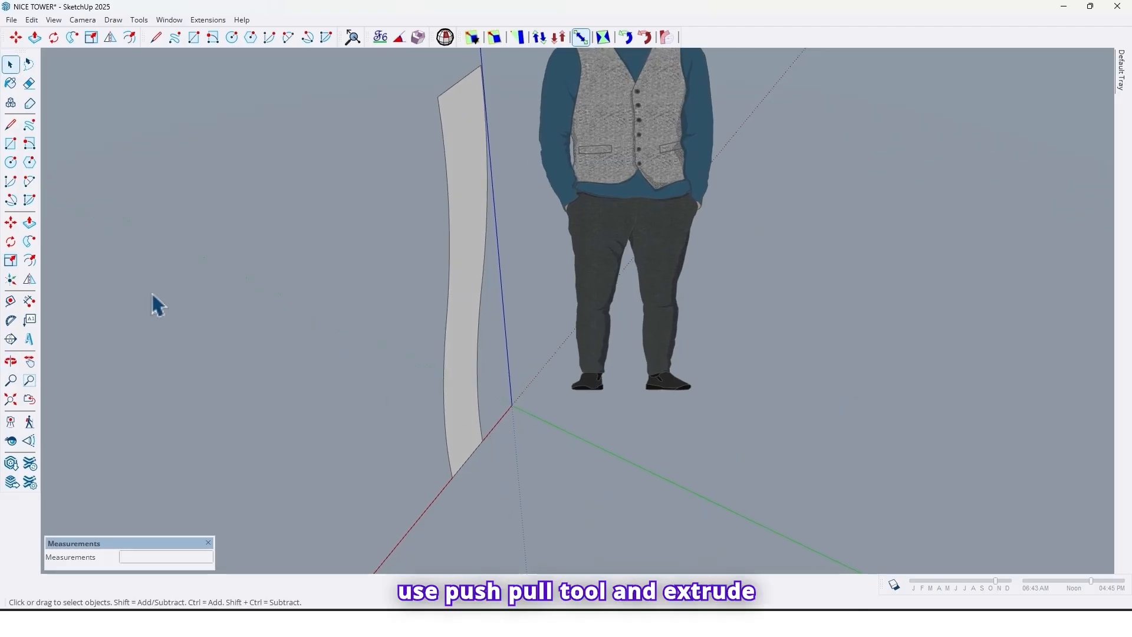
- Push/Pull the curved strip face out by 2 cm
click(29, 222)
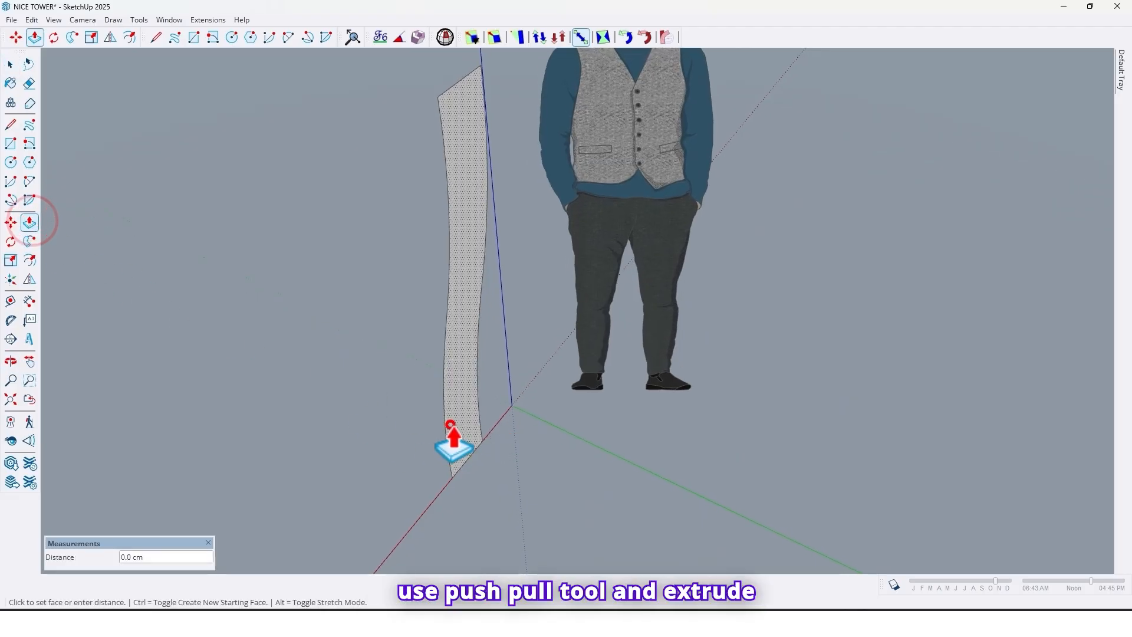
drag(453, 444, 446, 441)
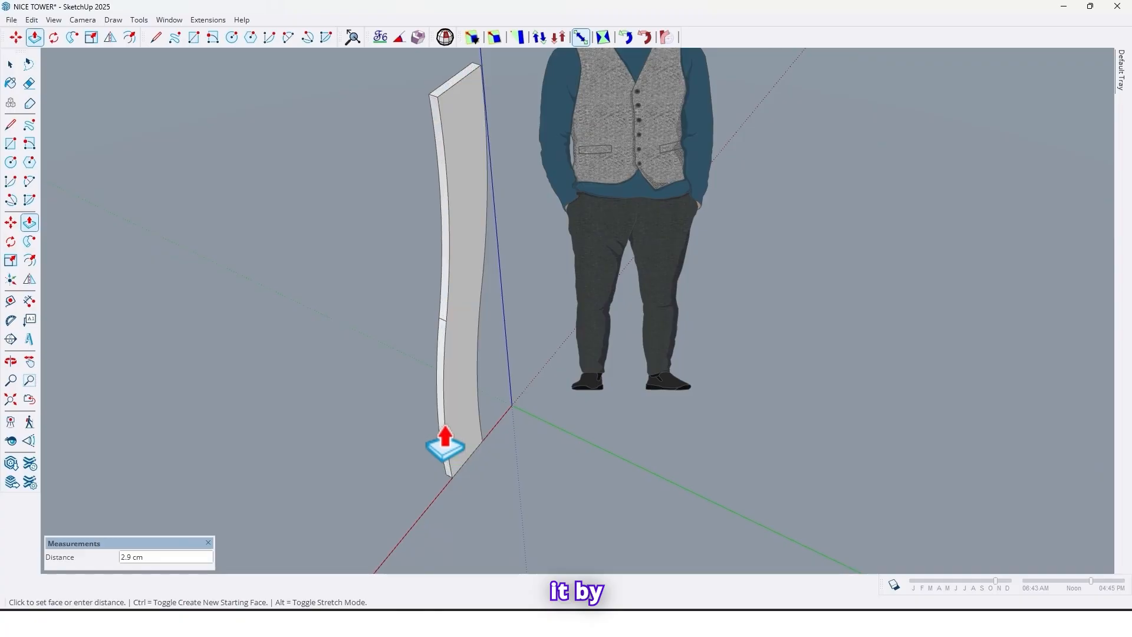
text(2)
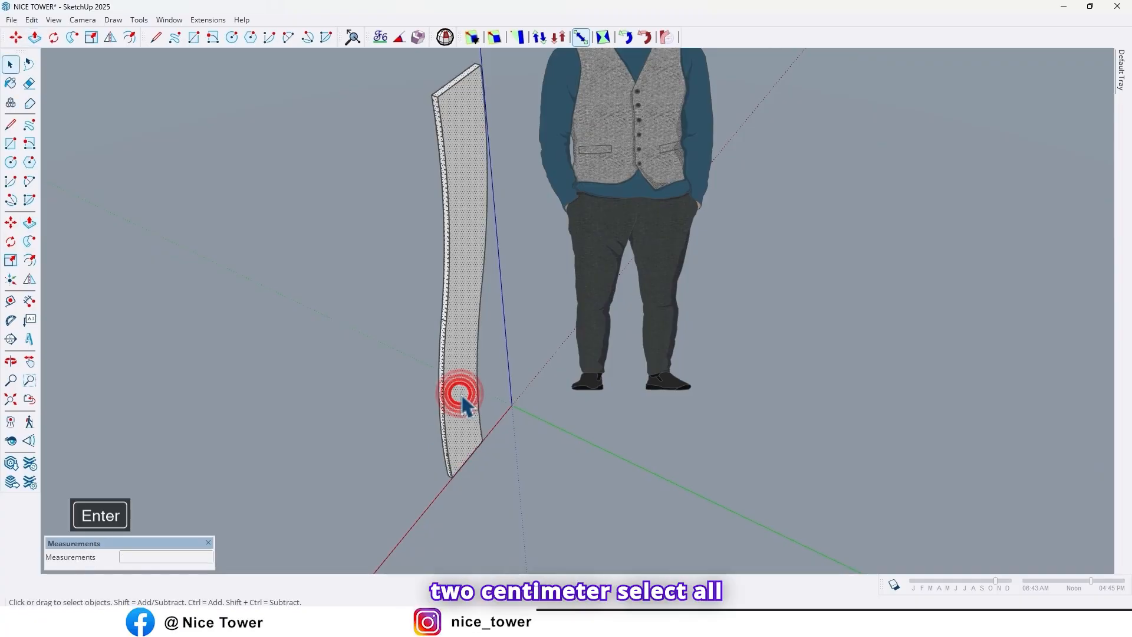
- Group the thin curved board's geometry from its context menu
right_click(462, 396)
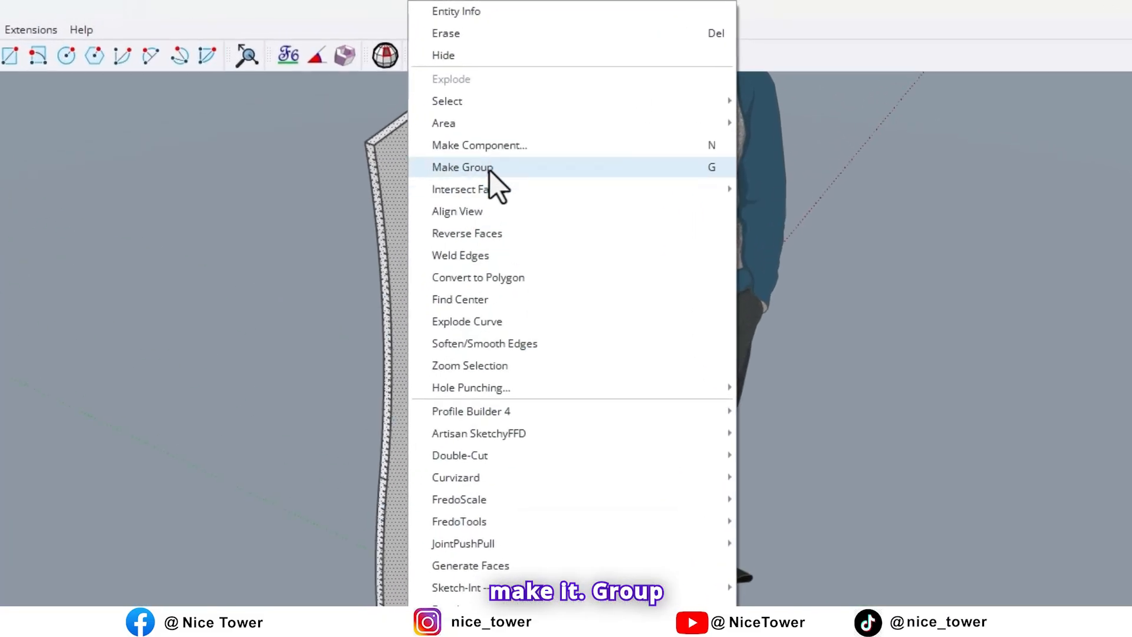
click(462, 167)
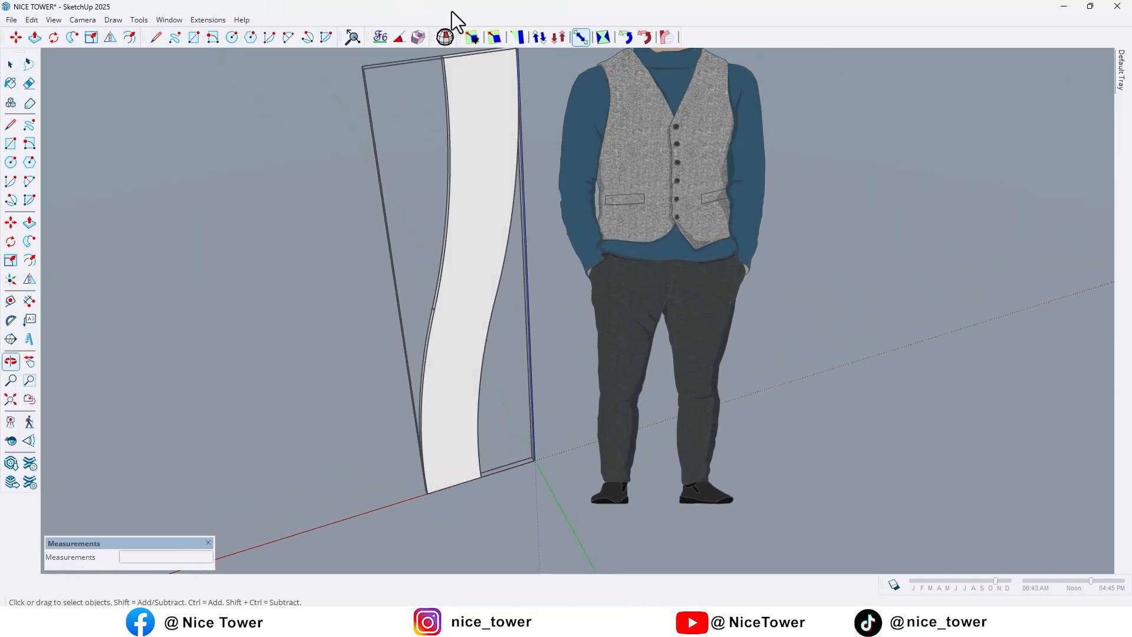
- Undock FredoScale and apply Radial Bending (Free), targeting the panel's lower corner
click(444, 37)
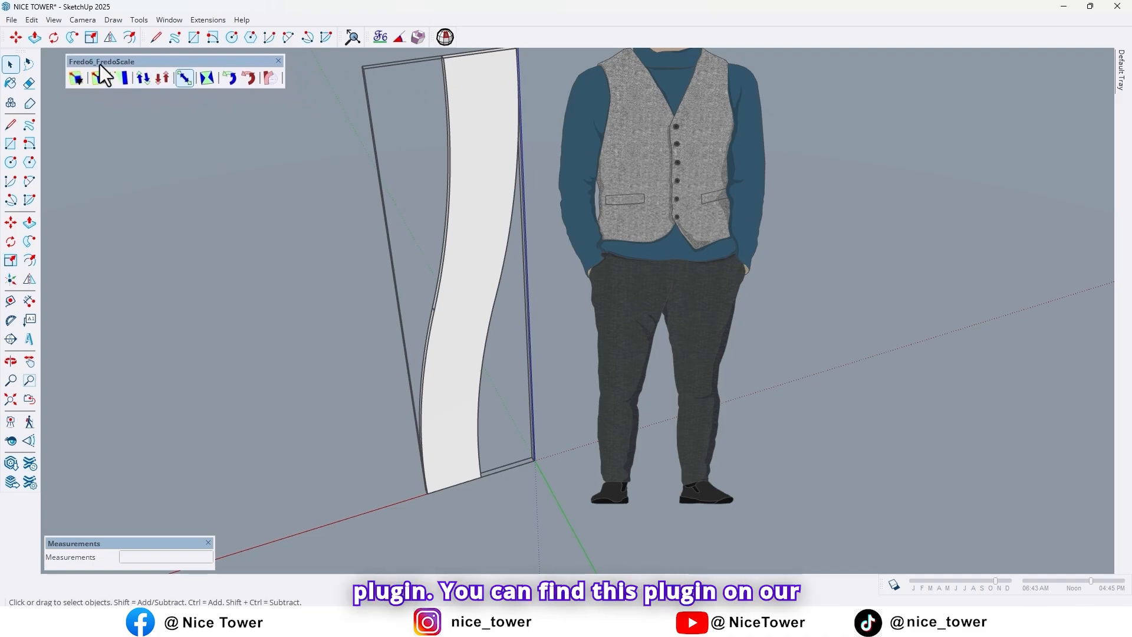
click(119, 78)
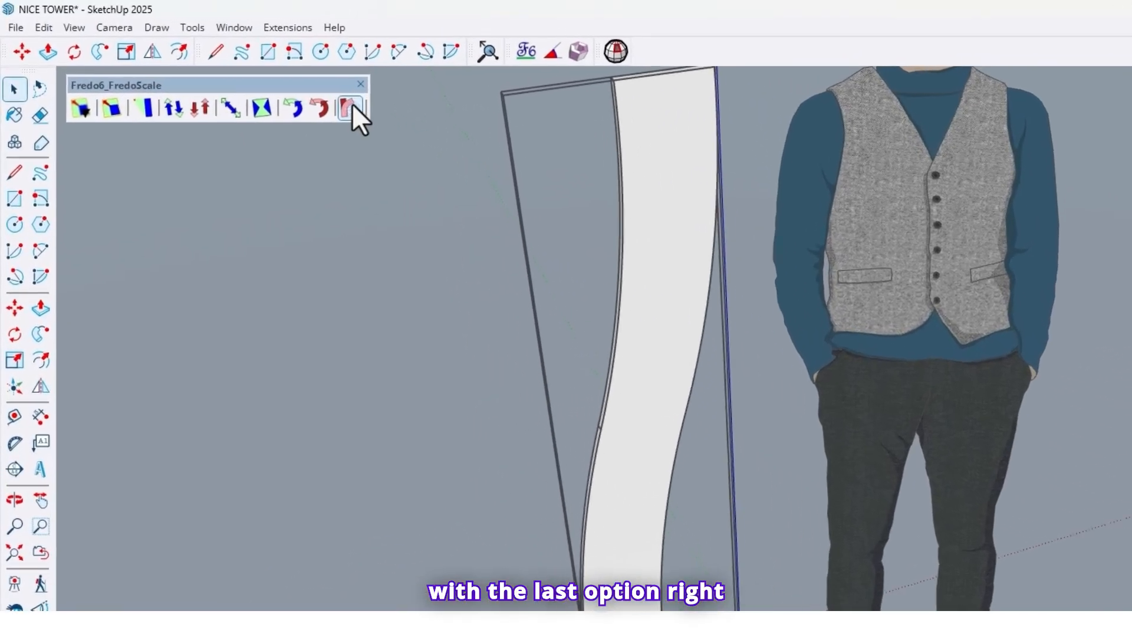
mouse_move(350, 108)
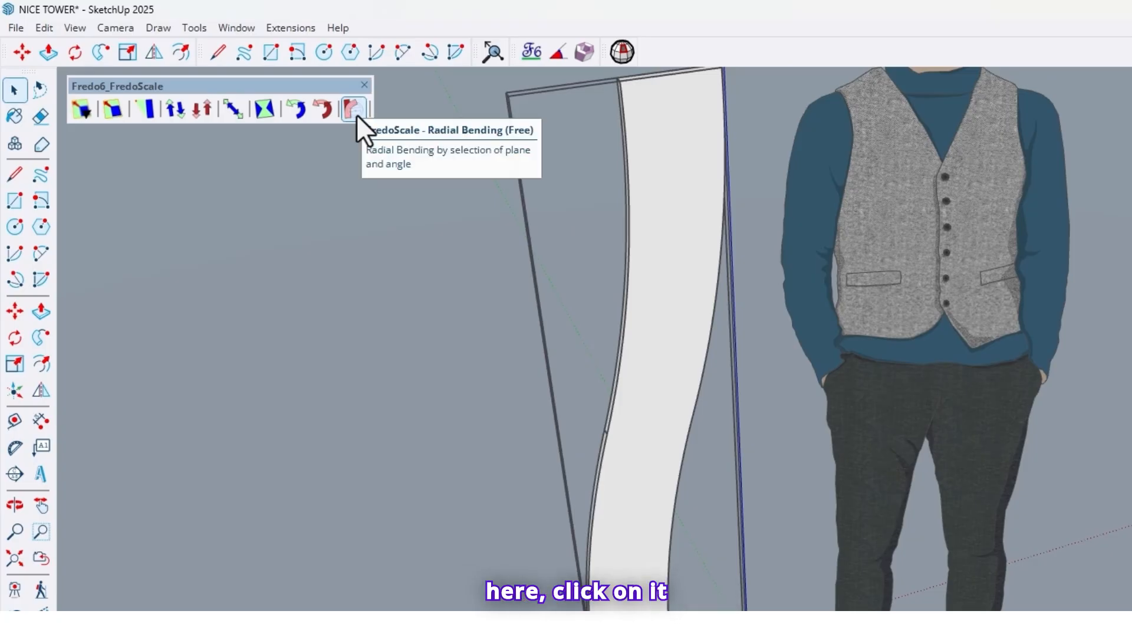
click(353, 109)
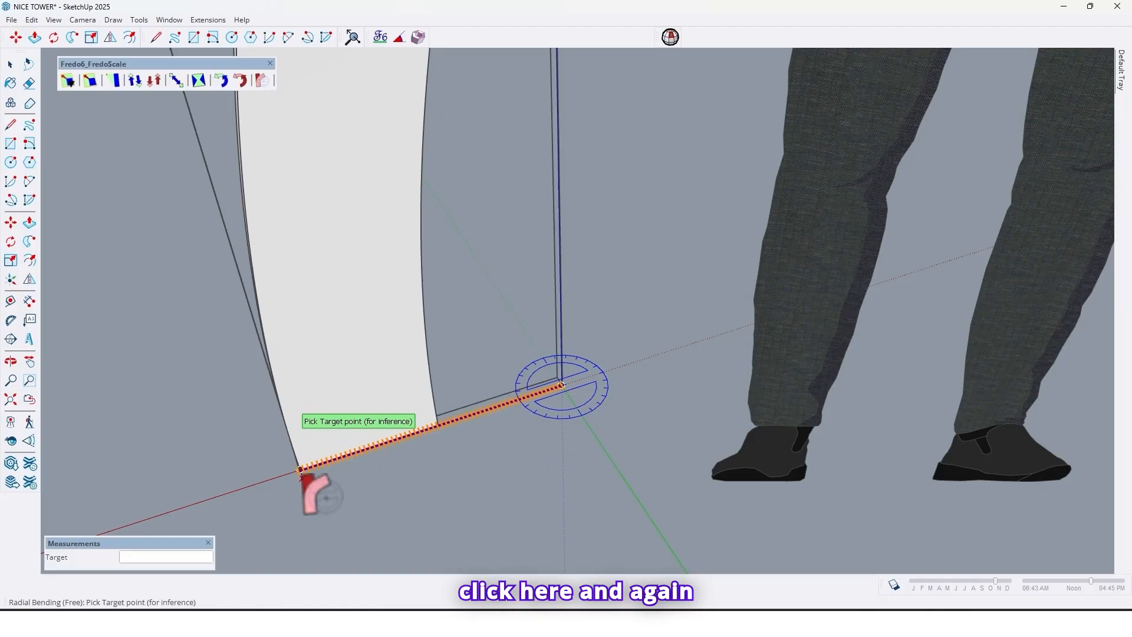
click(302, 469)
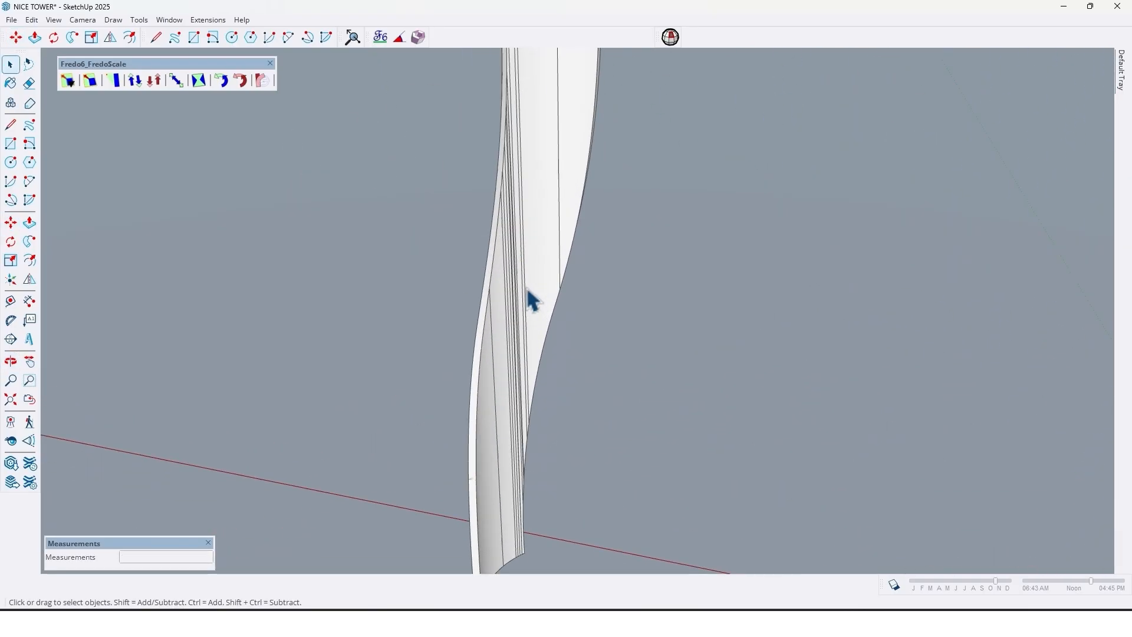
- Select and hide the leftover reference geometry around the twisted panel
drag(527, 300, 496, 322)
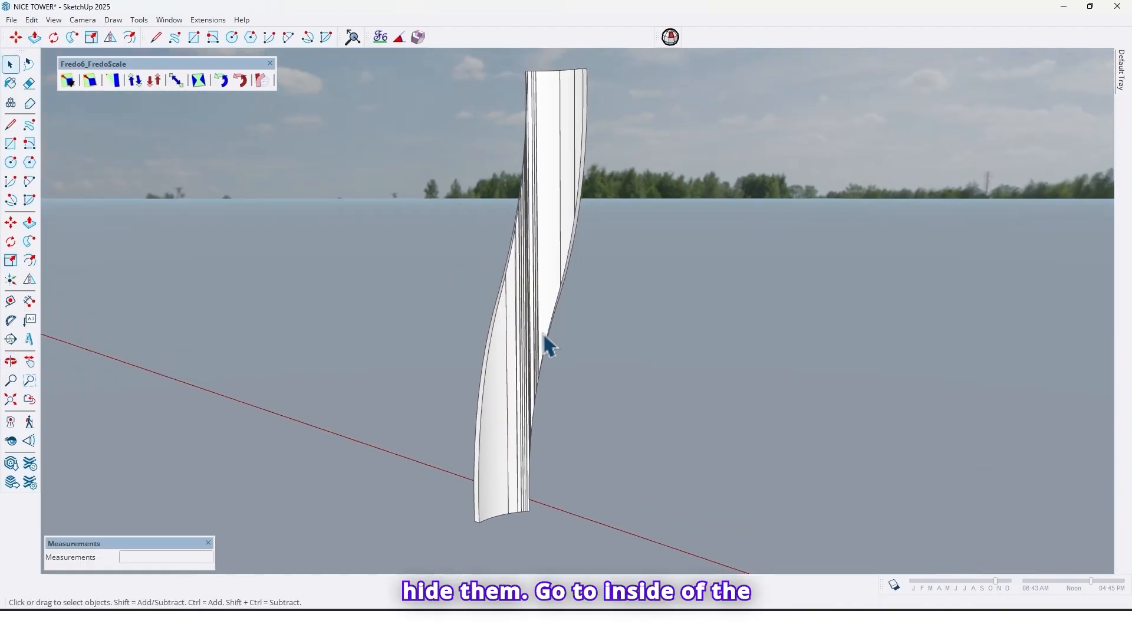
click(545, 345)
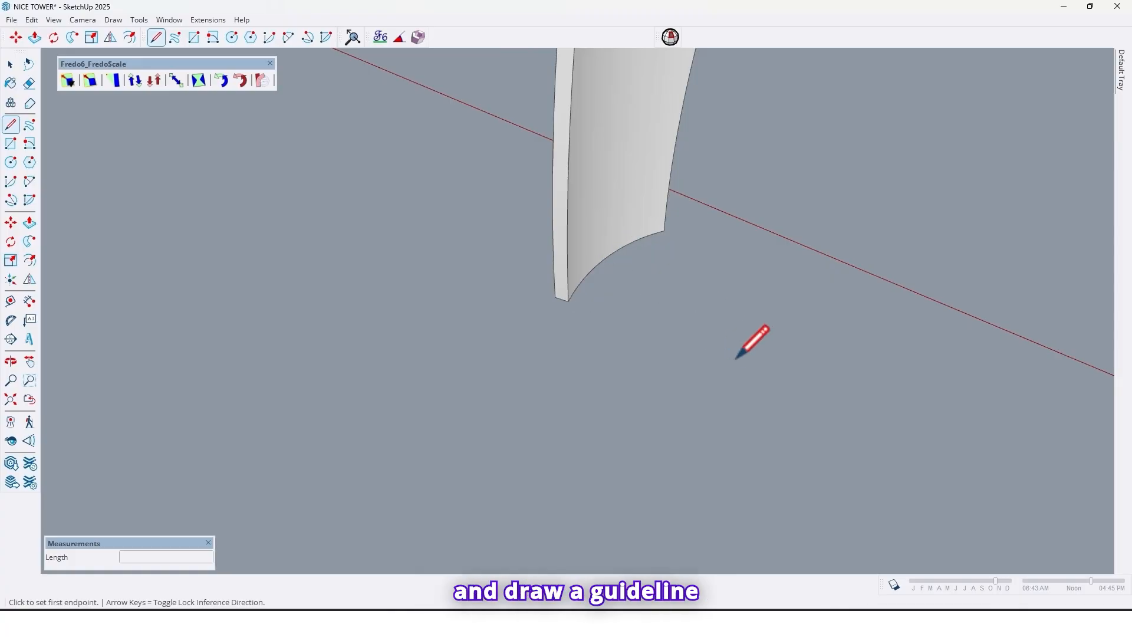
- Find the base curve's centre with a guideline, delete the helper curve, and draw the circle
click(729, 353)
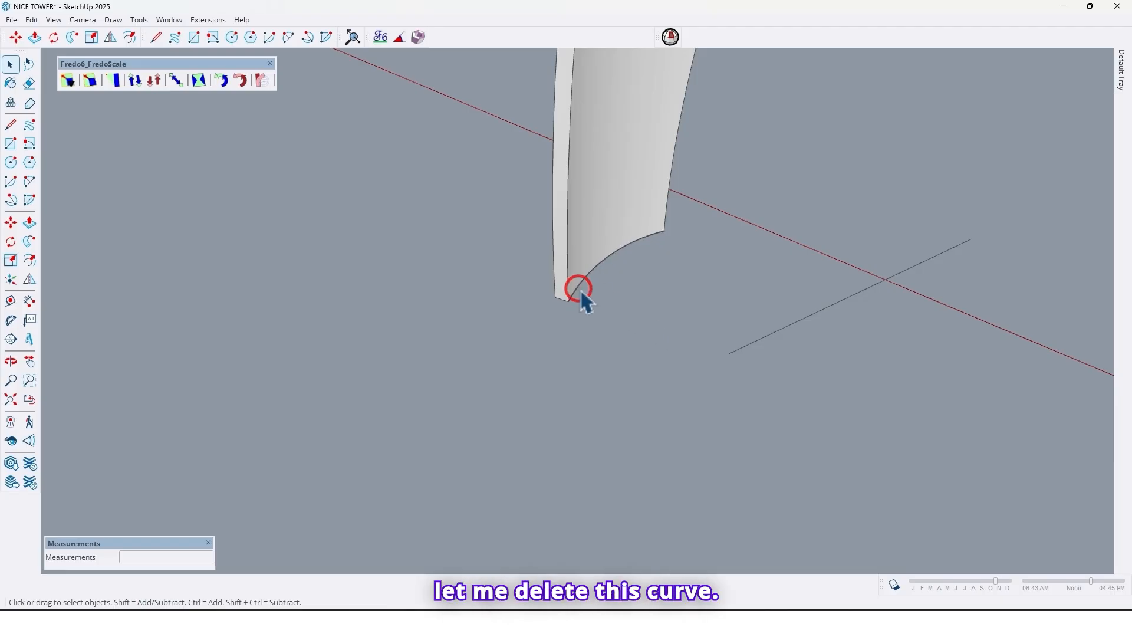
key(Delete)
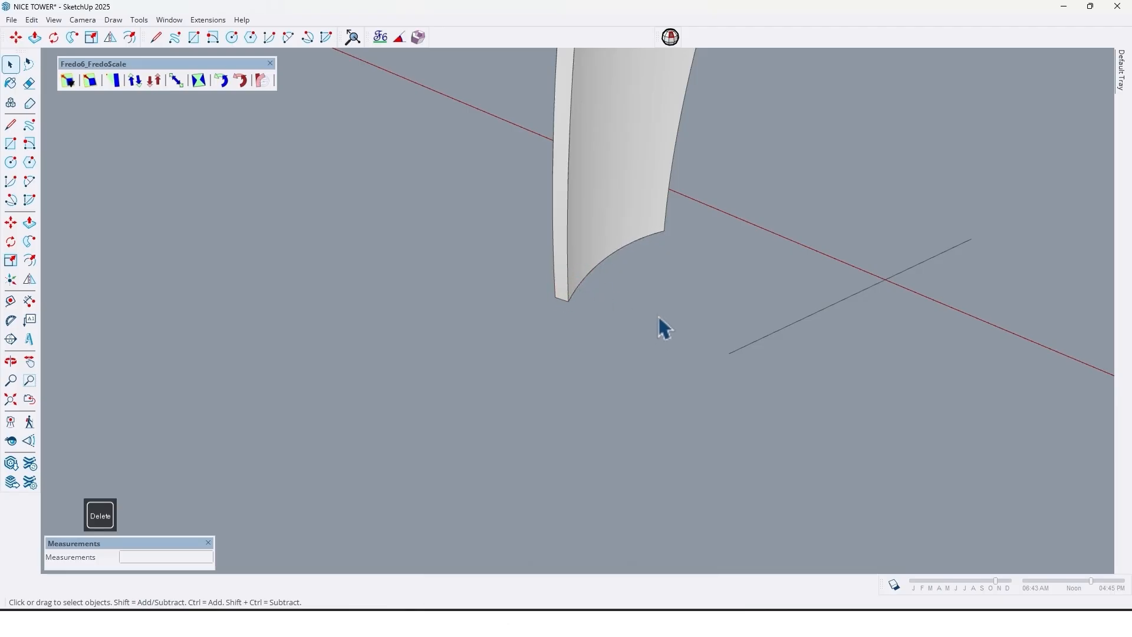
mouse_move(663, 246)
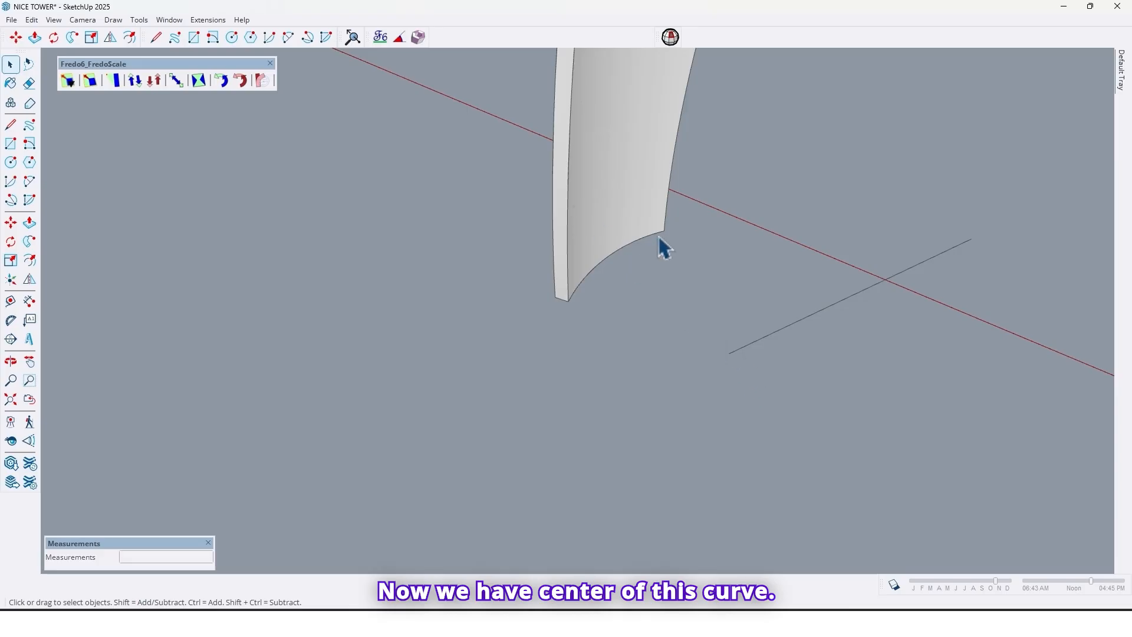
mouse_move(214, 269)
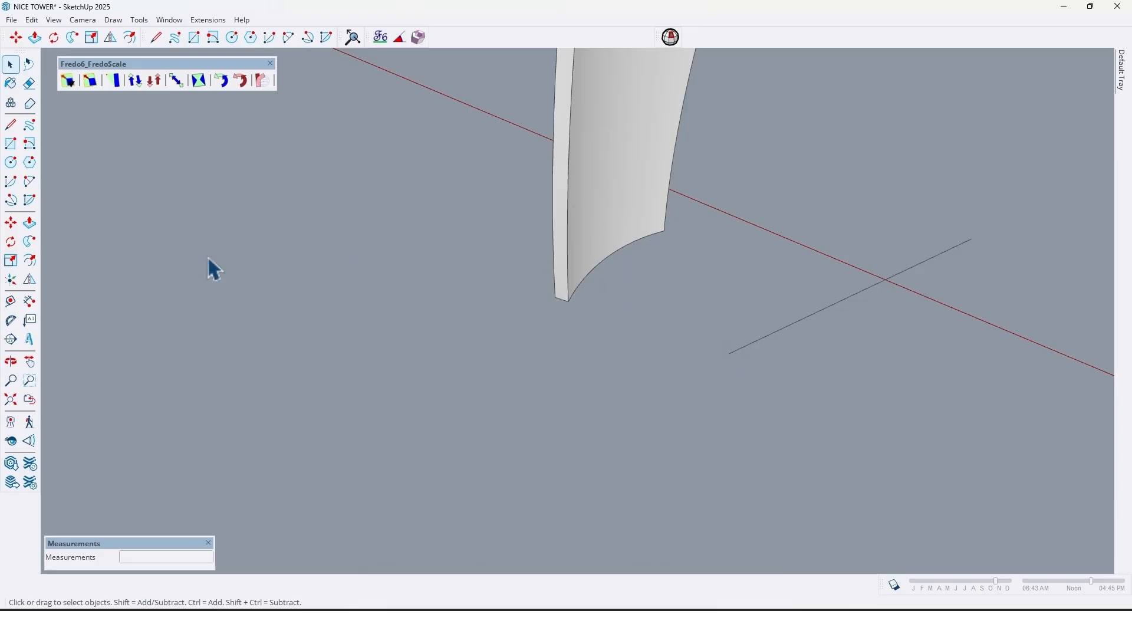
click(11, 163)
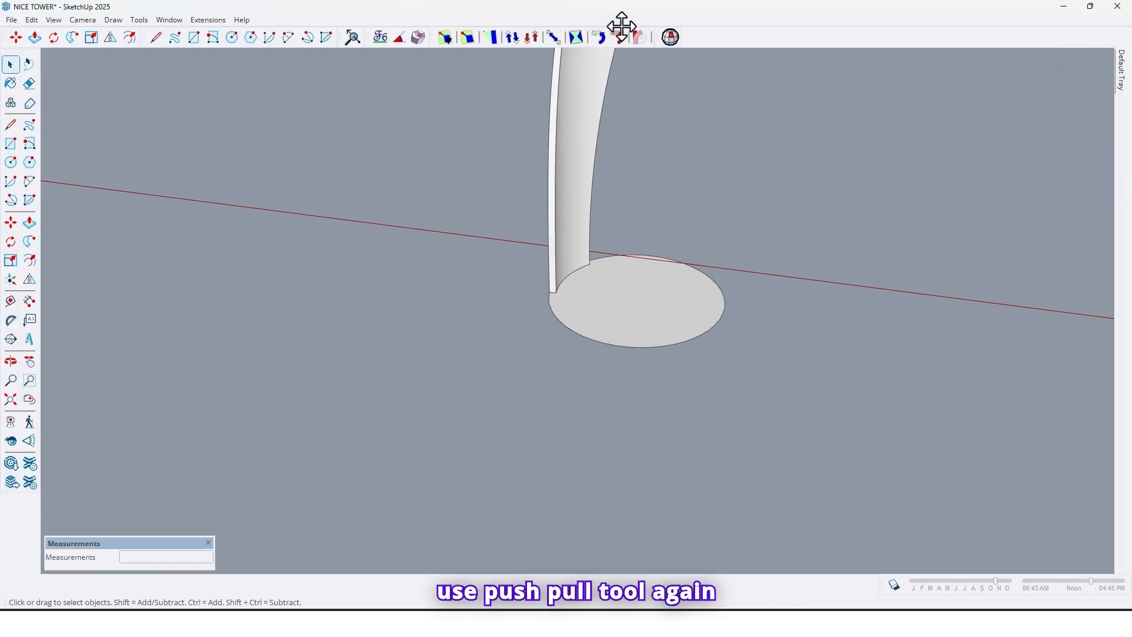
- Push/Pull the round base up 4 cm, group it, and copy it 5 cm up
click(30, 221)
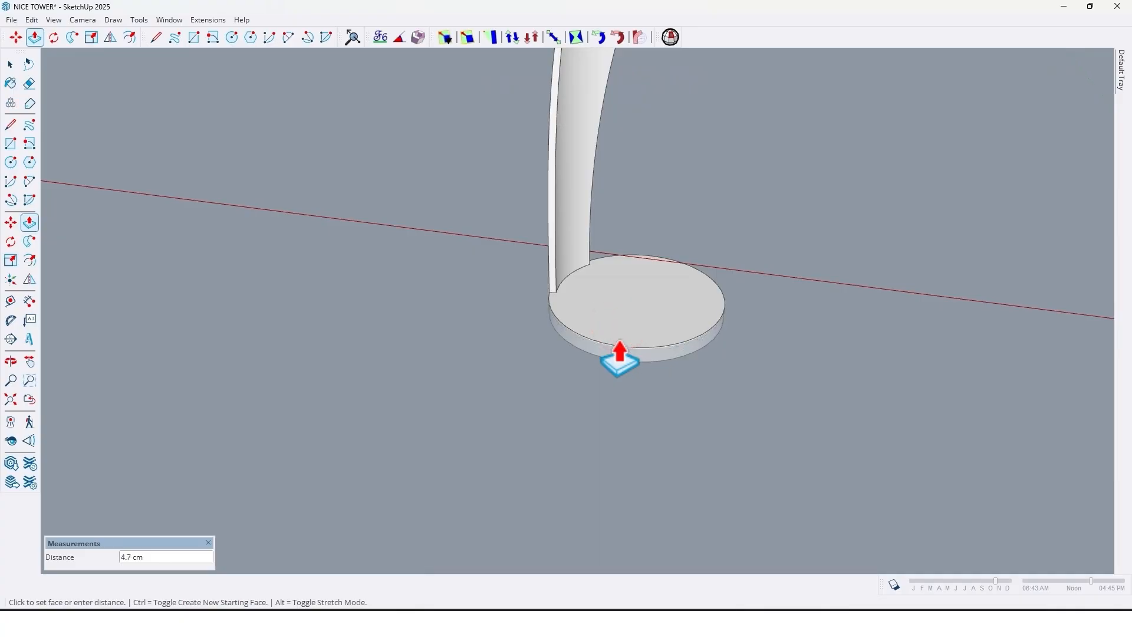
text(4)
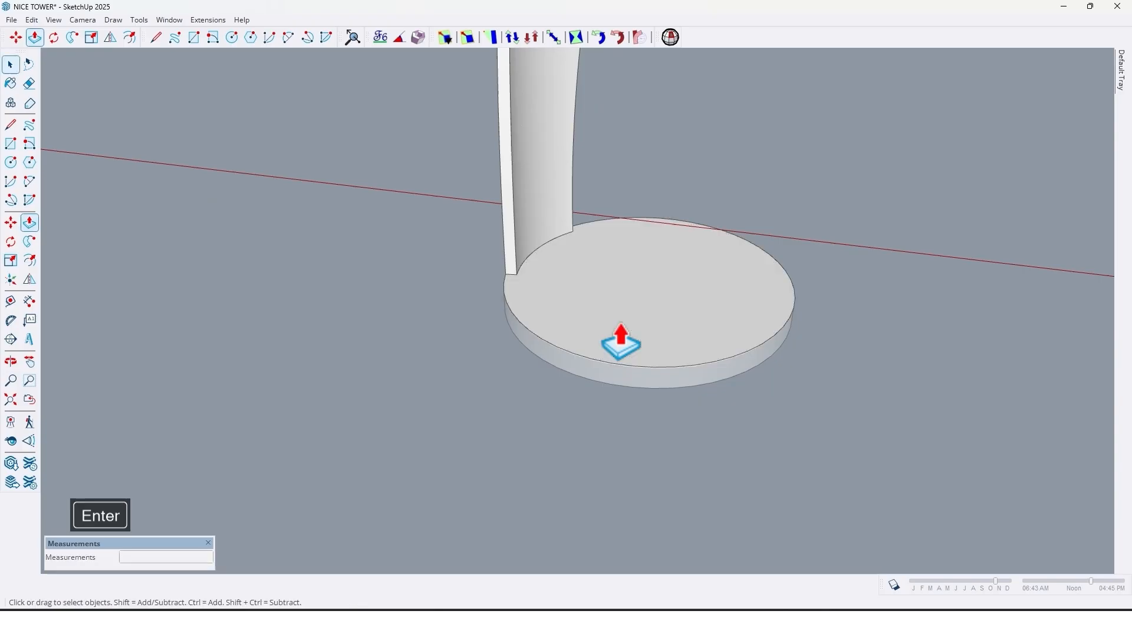
right_click(621, 340)
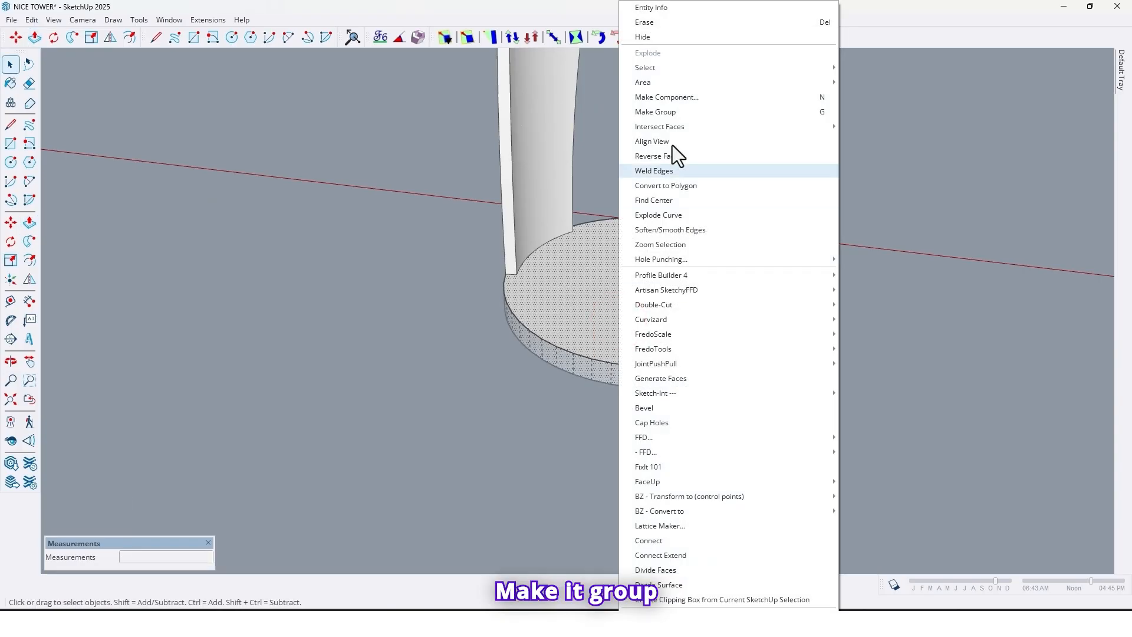
click(655, 113)
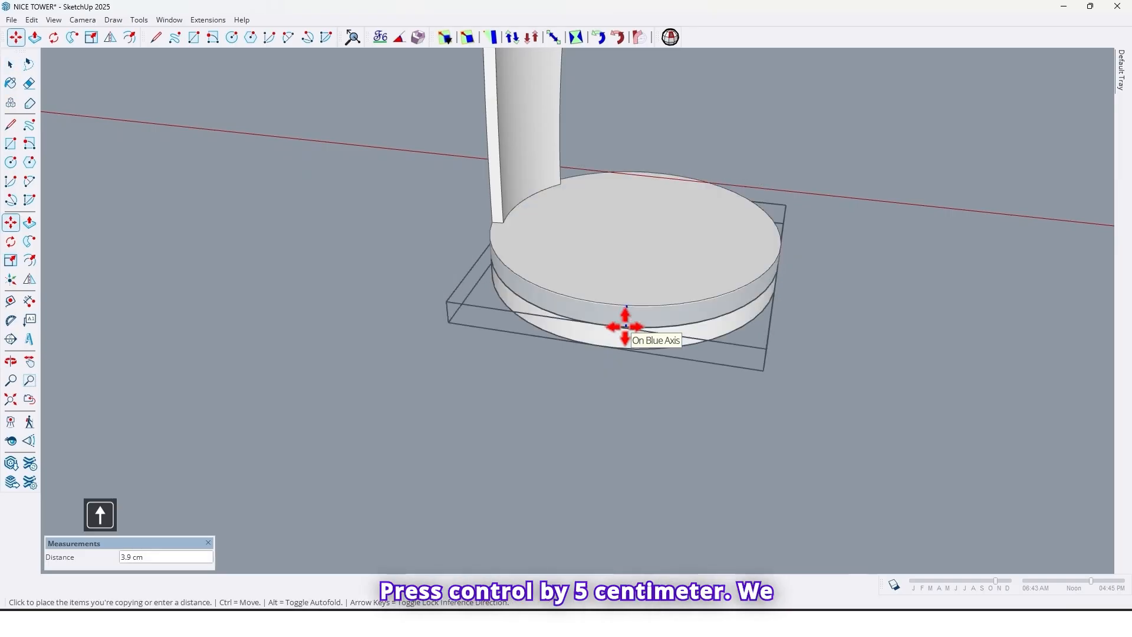
text(5)
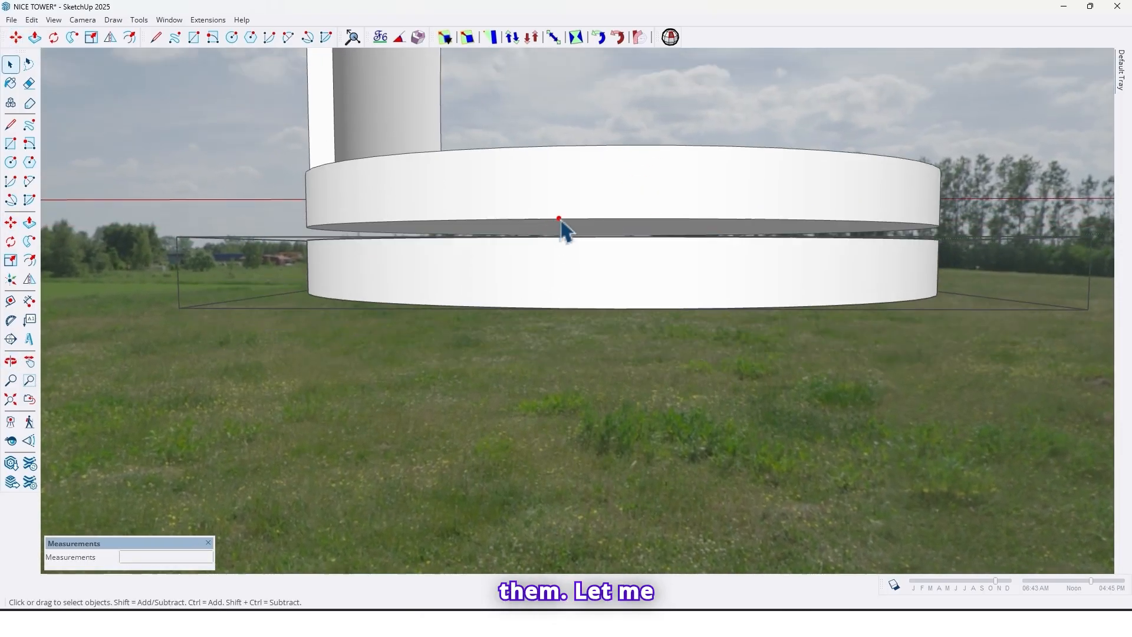
- Offset the upper disc's underside inward and pull the inner circle down 1 cm
drag(563, 231, 537, 202)
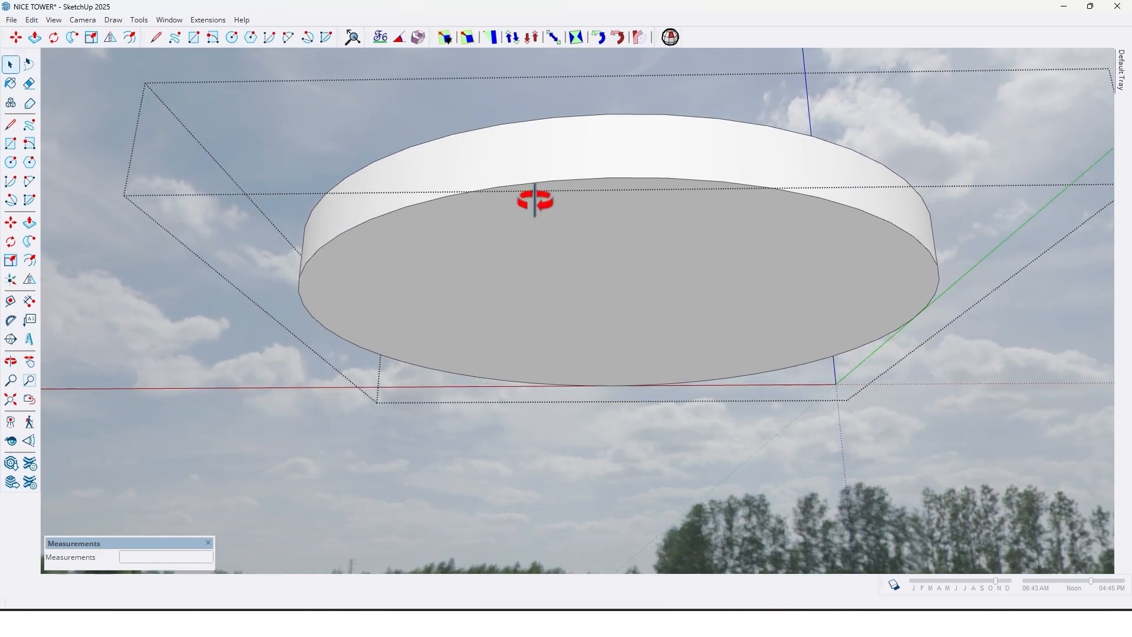
click(128, 36)
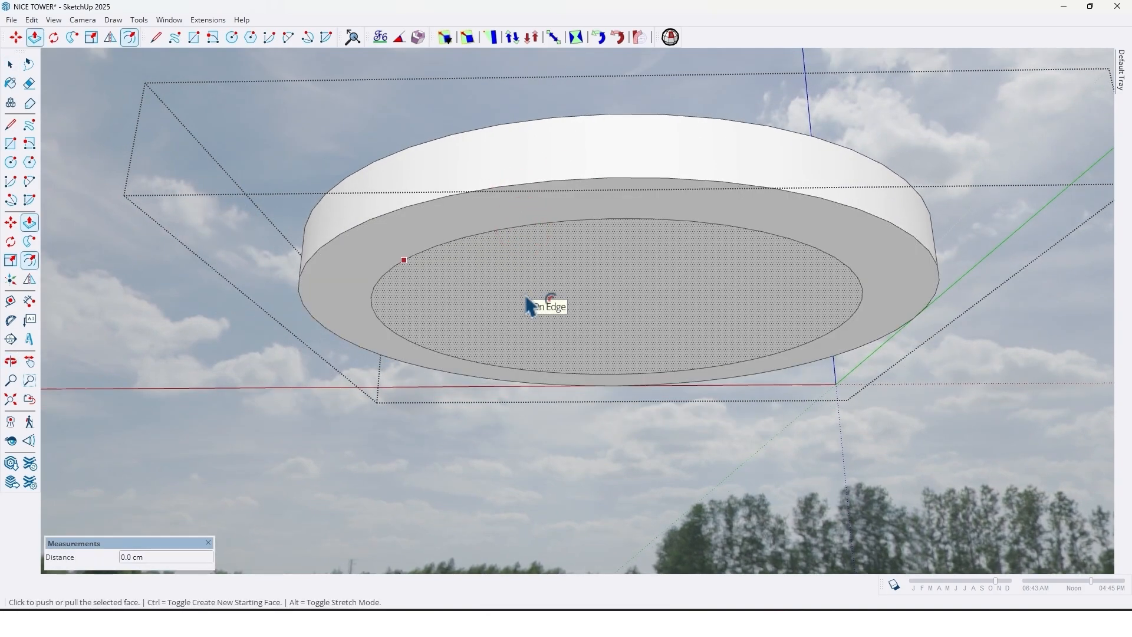
click(527, 303)
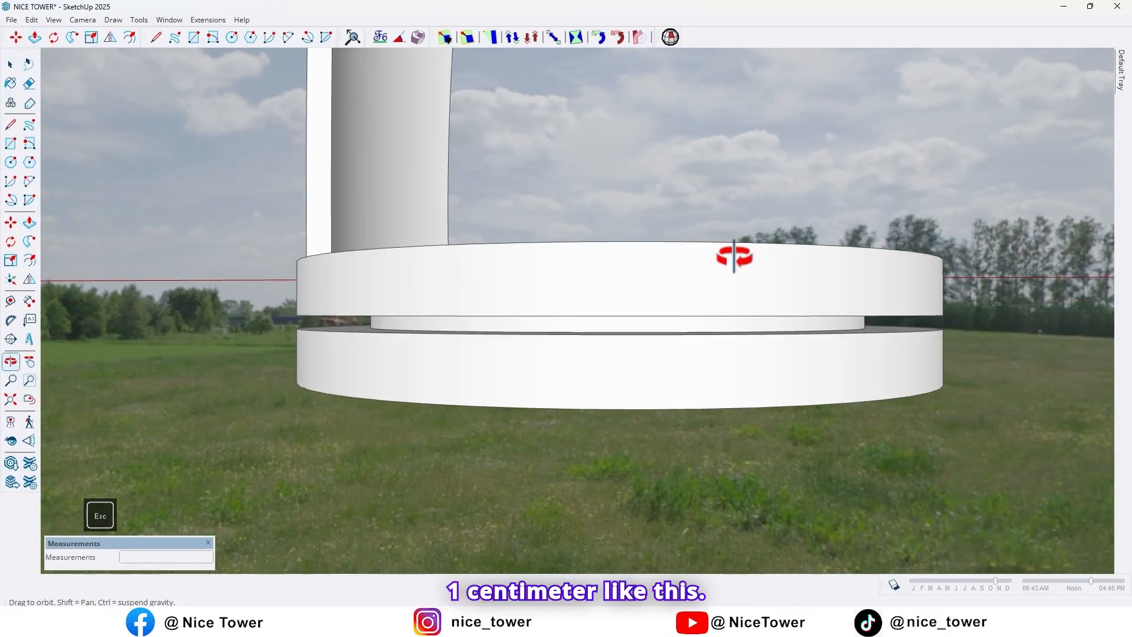
drag(734, 257, 707, 382)
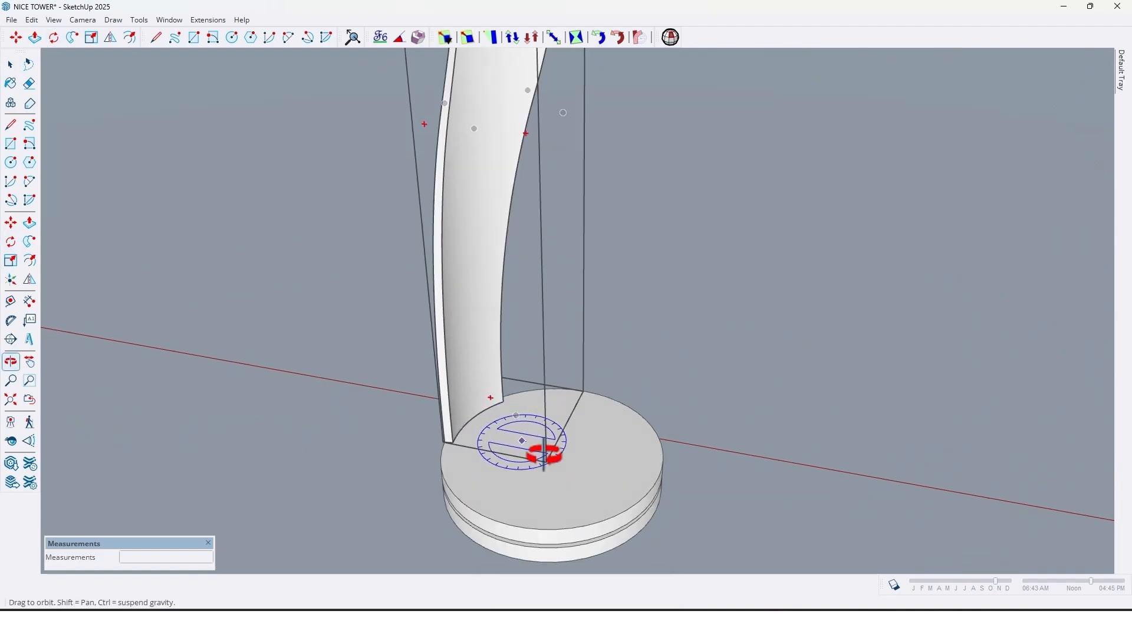
- Rotate-copy the twisted panel 180 degrees about the base centre
click(54, 36)
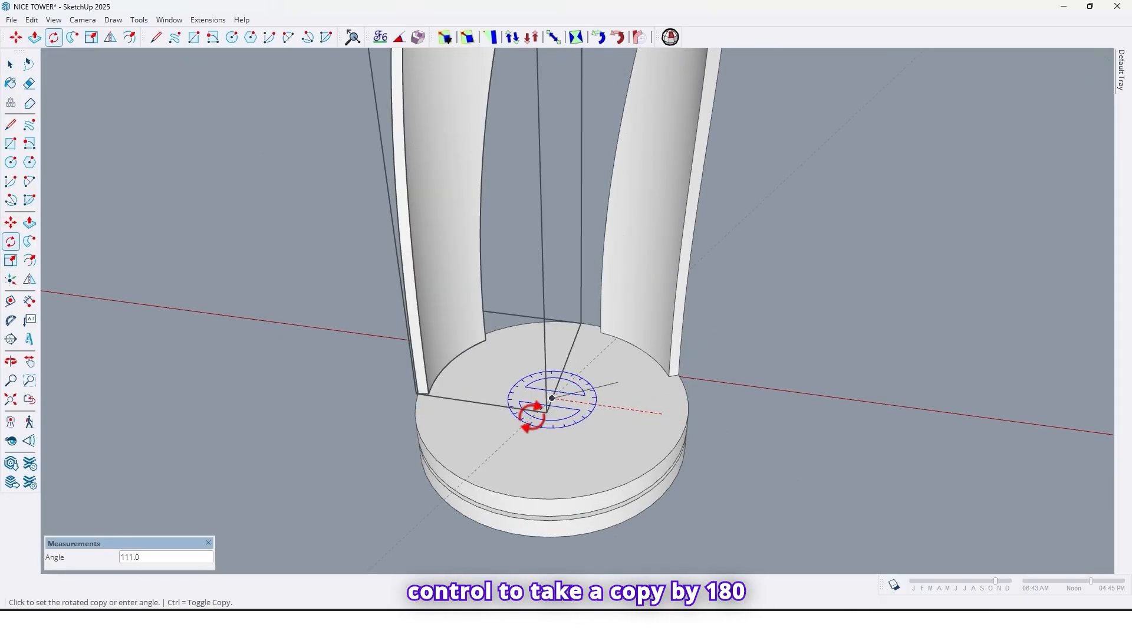
text(180)
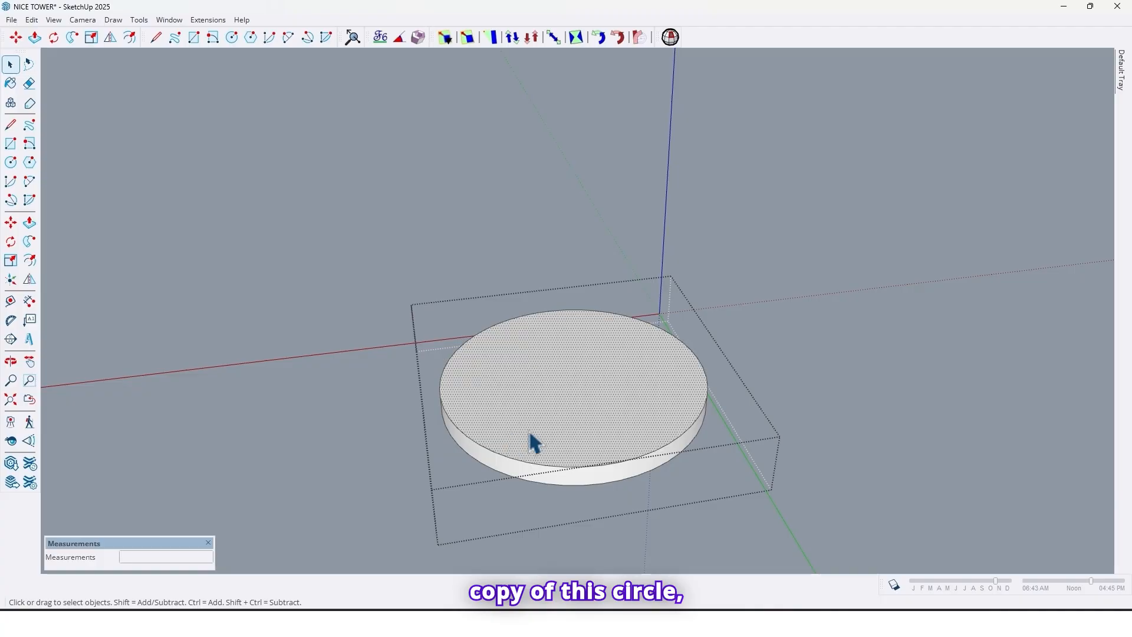
- Copy the disc, use Edit > Paste In Place, and offset the base's top face 2 cm inward
key(ctrl+c)
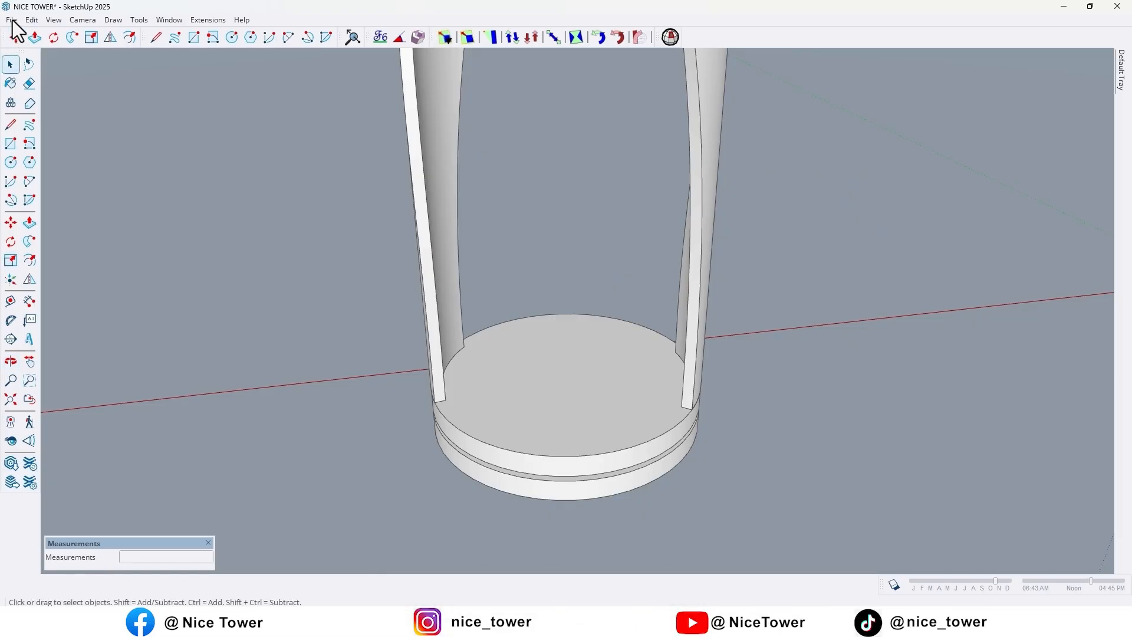
click(15, 30)
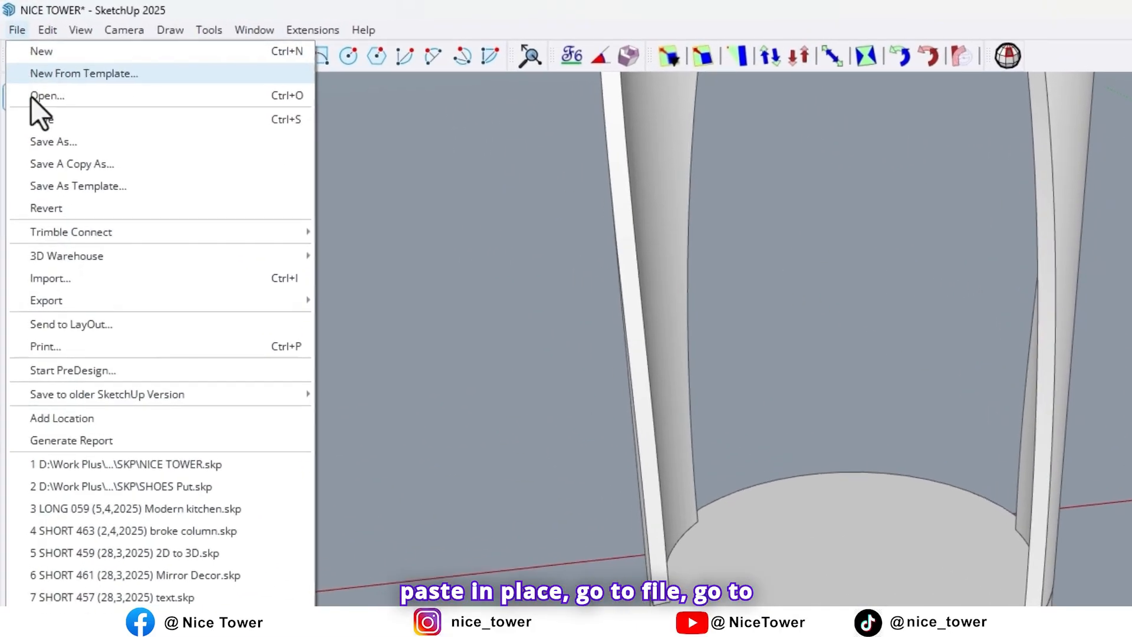
click(48, 30)
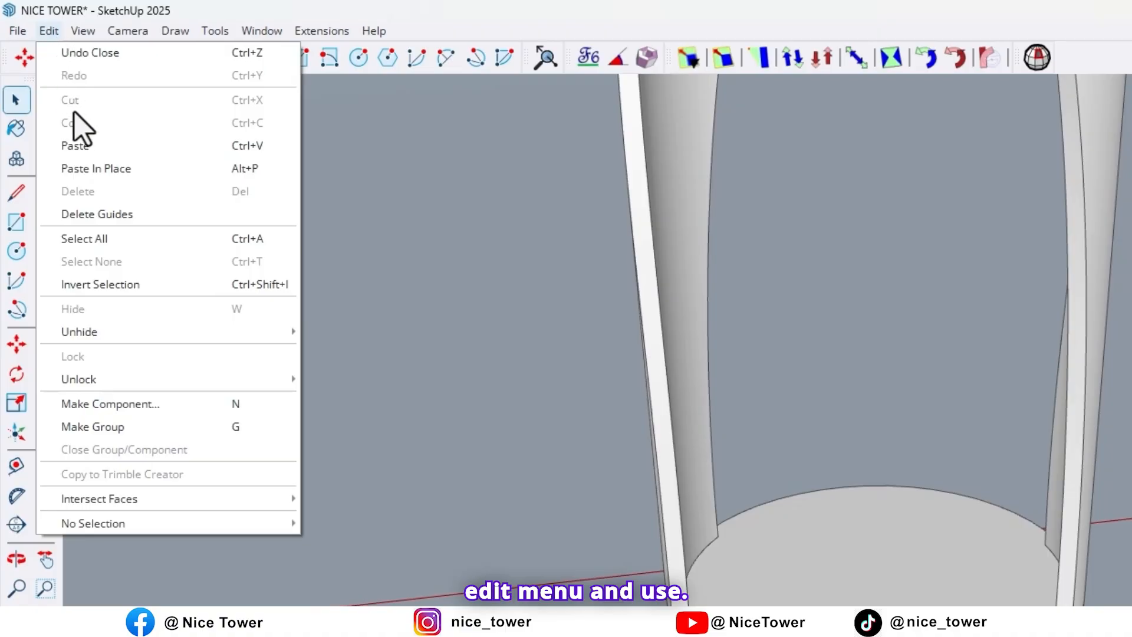
mouse_move(87, 168)
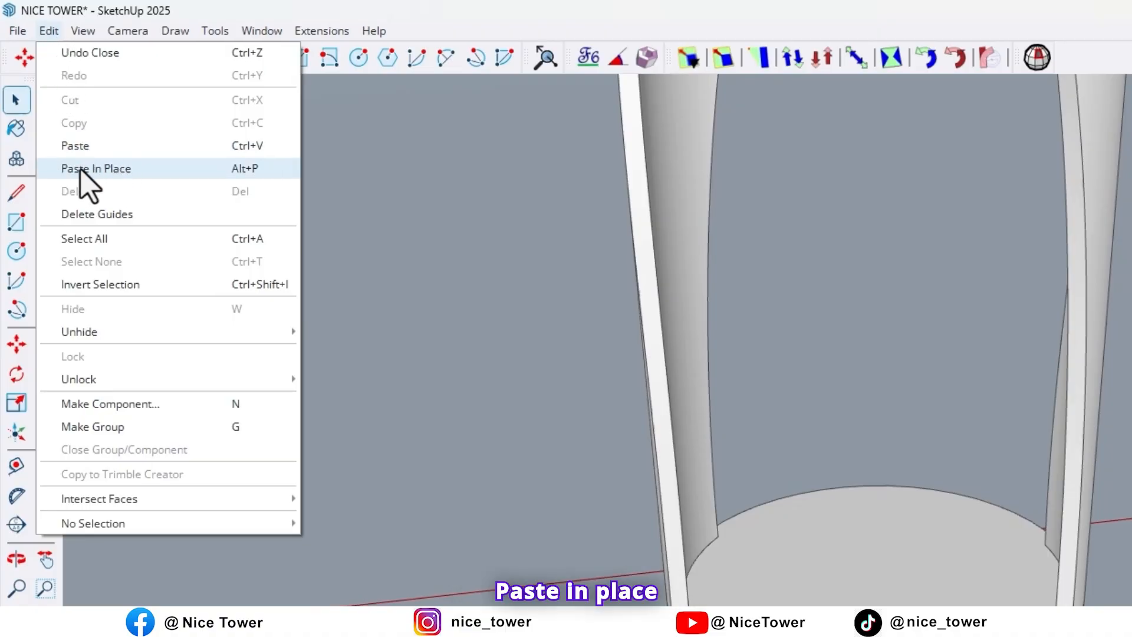
click(95, 168)
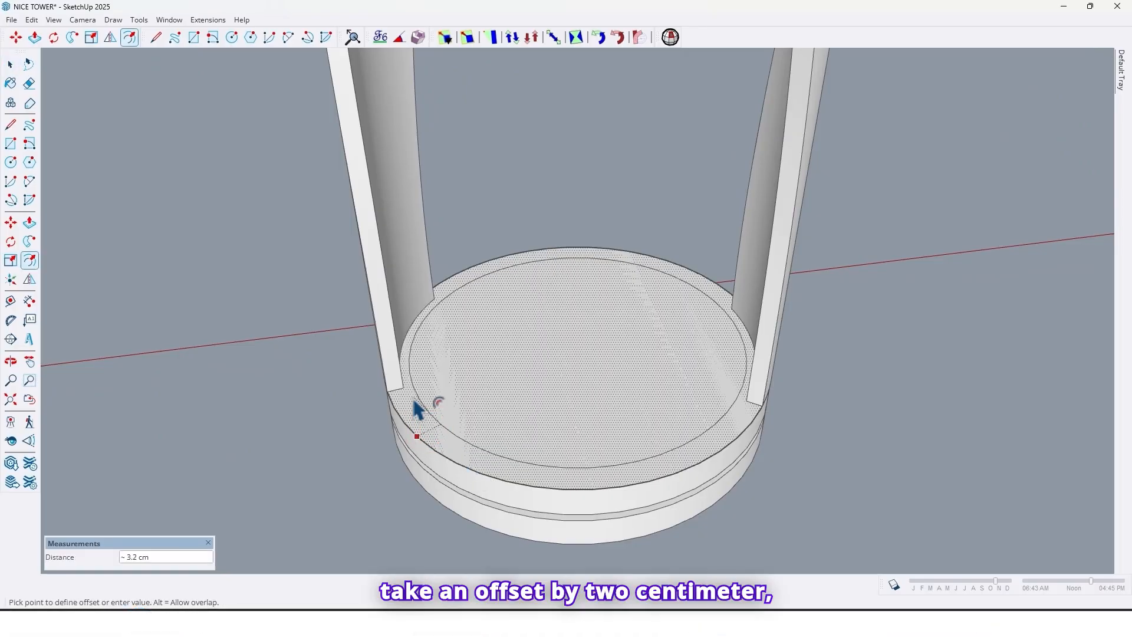
text(2)
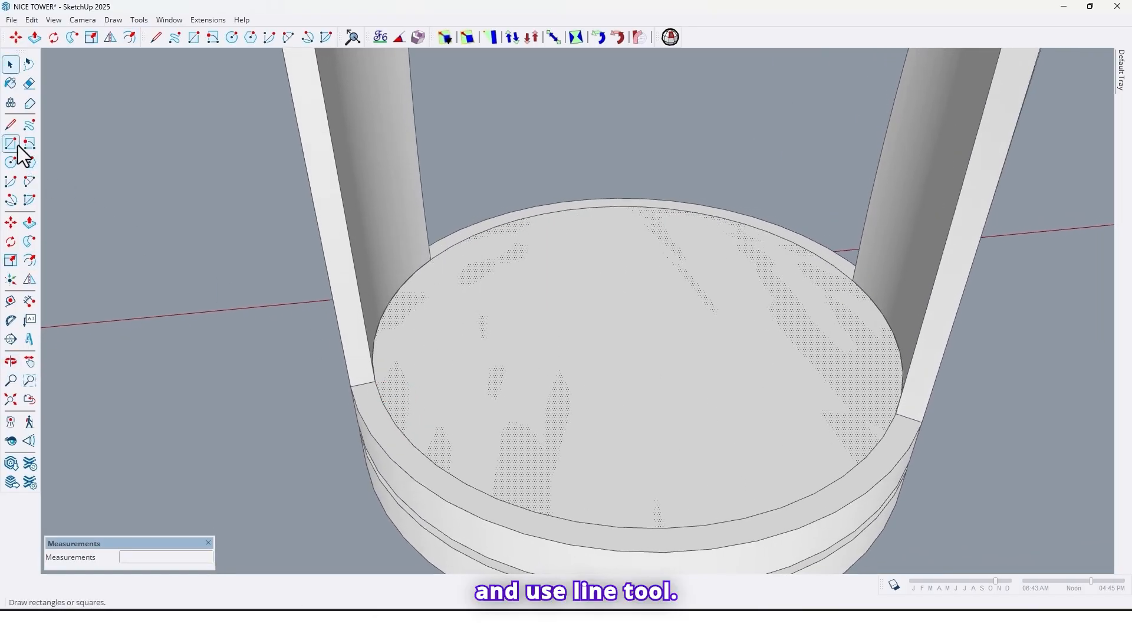
- Draw shelf outlines between the twisted slats and push/pull them into flat slabs
click(10, 124)
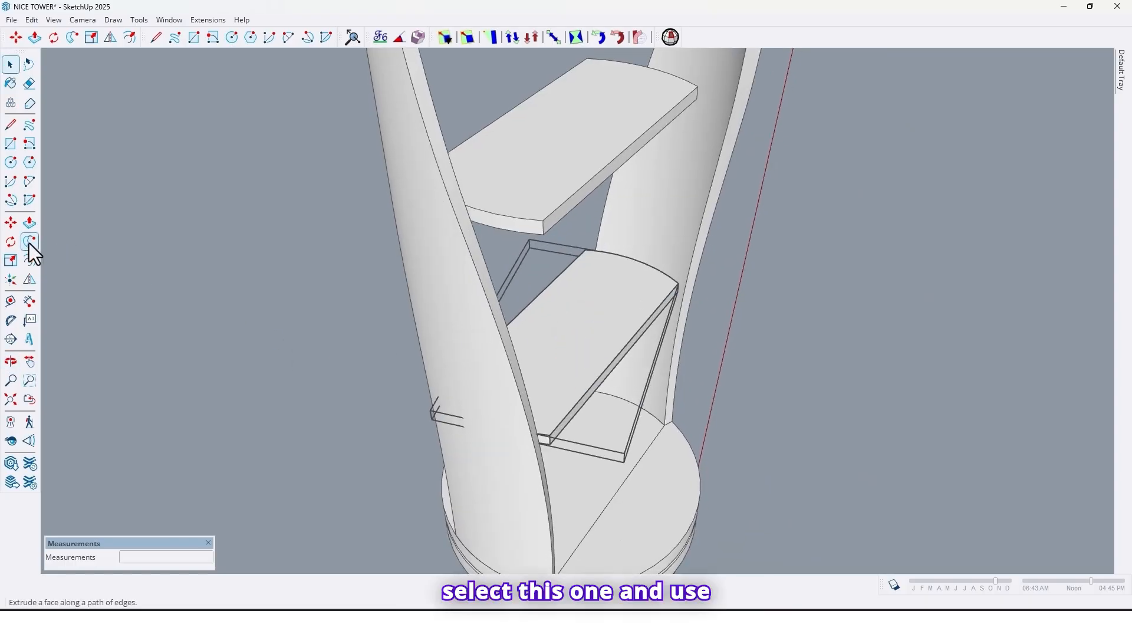
- Pick up the selected shelf with the Move tool to copy it upward
click(10, 223)
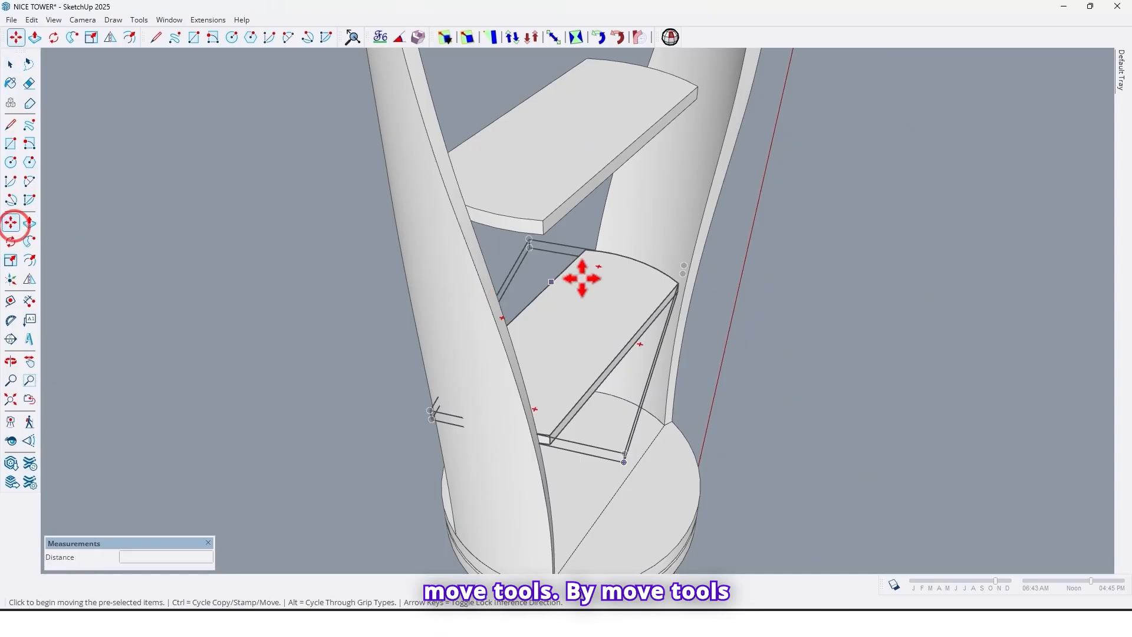
click(10, 241)
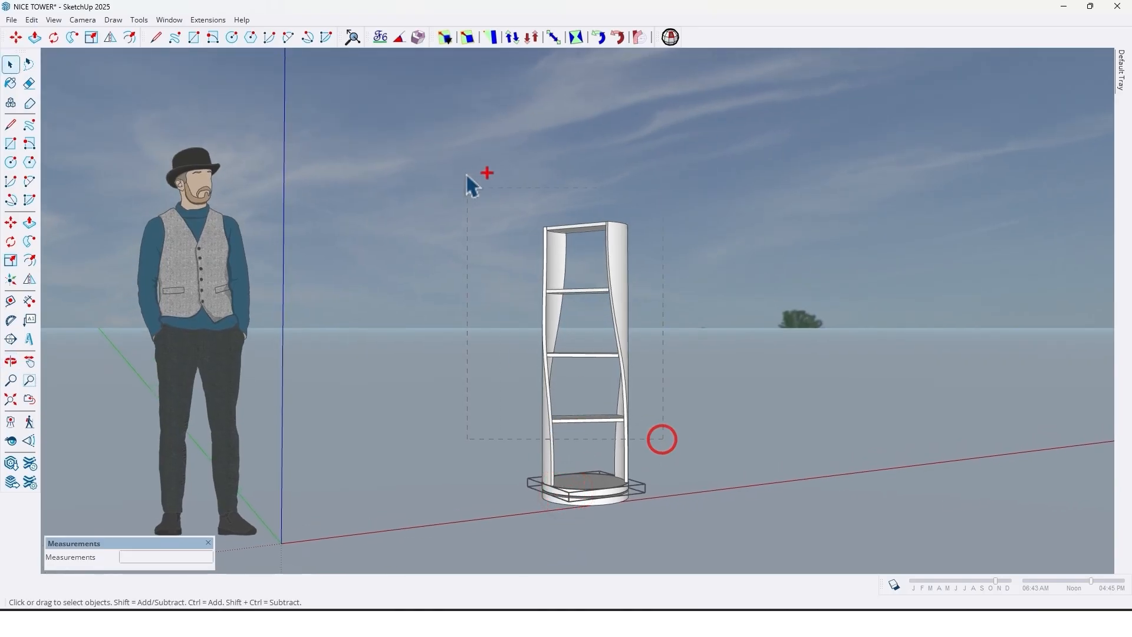
- Paint the selected tower with the Wood_Veneer_15_1K material
right_click(660, 438)
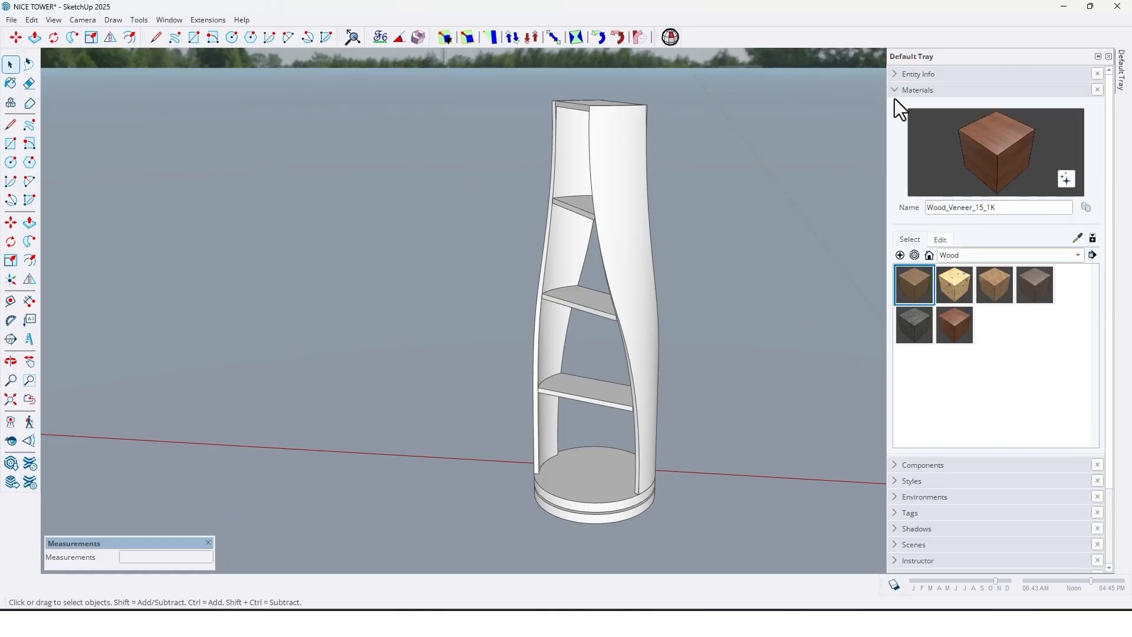
click(955, 326)
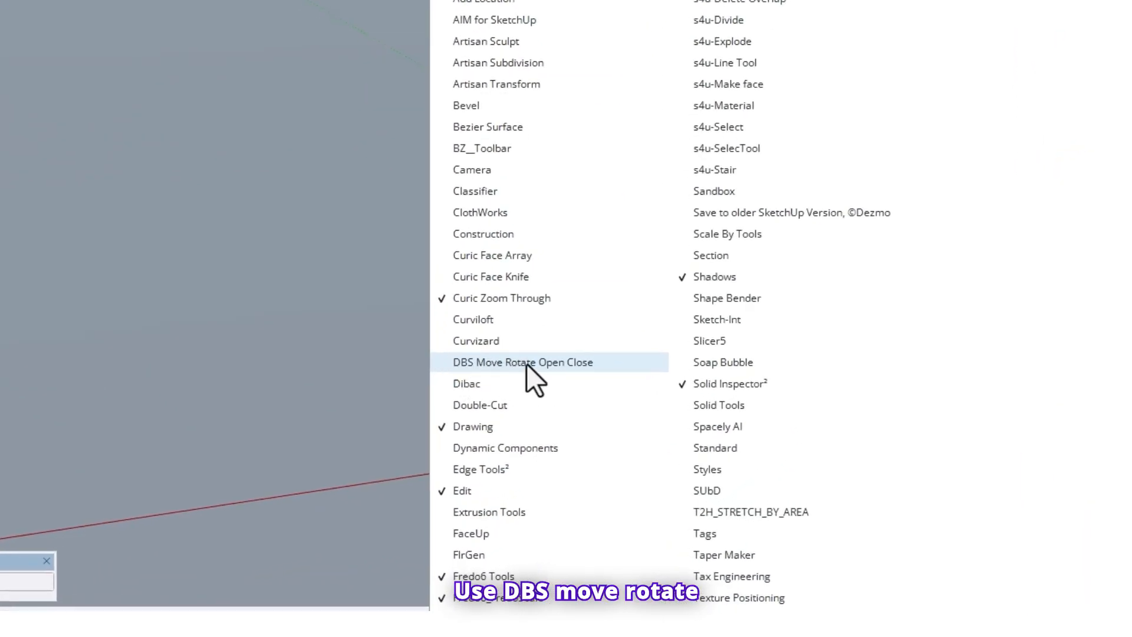
- Enable DBS Move Rotate Open Close and configure a hinge joint with 4-second animation time
click(522, 362)
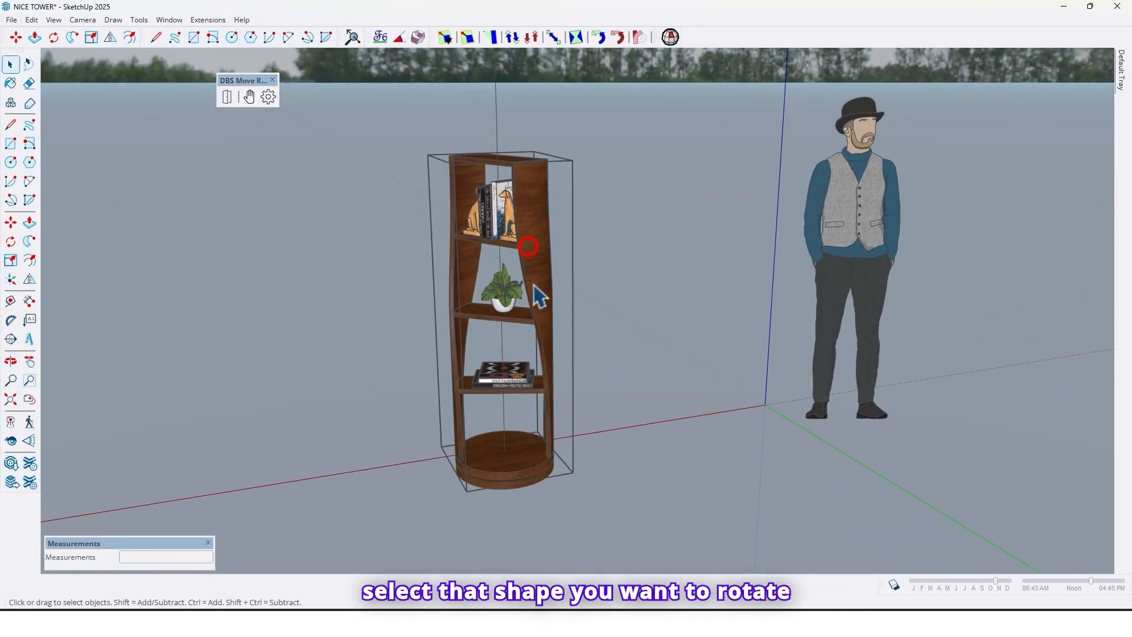
mouse_move(444, 226)
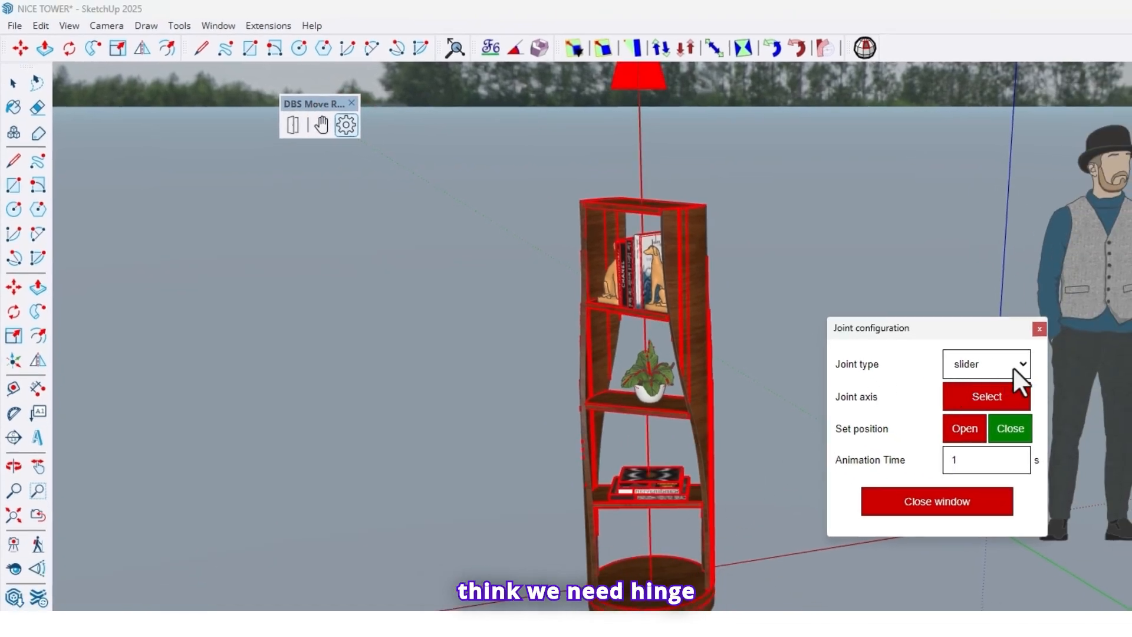
click(985, 363)
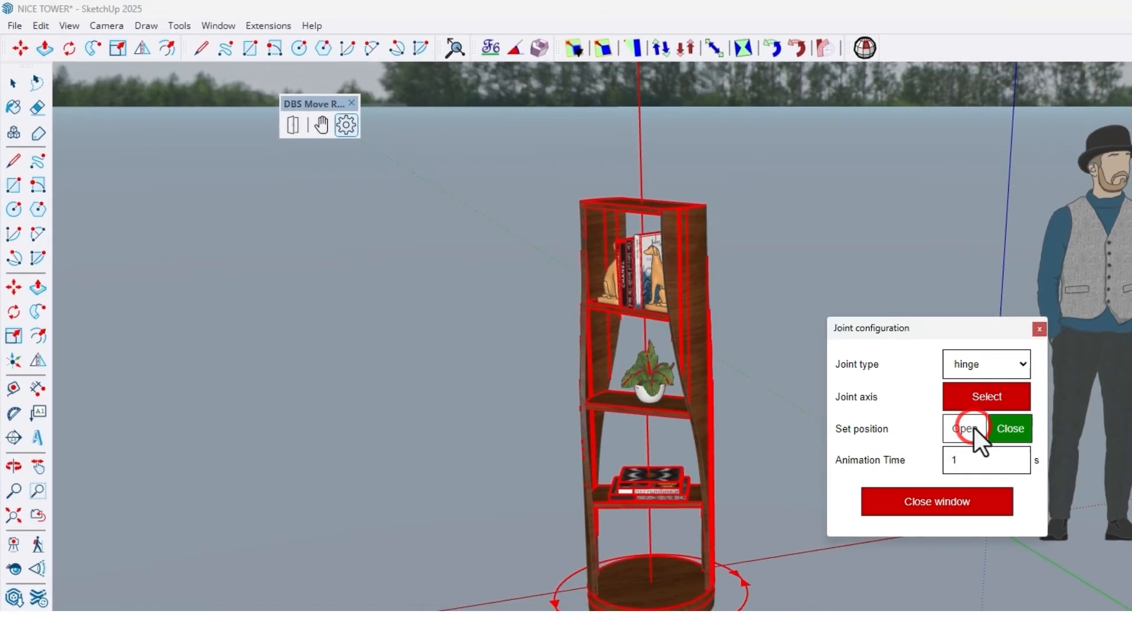
click(964, 428)
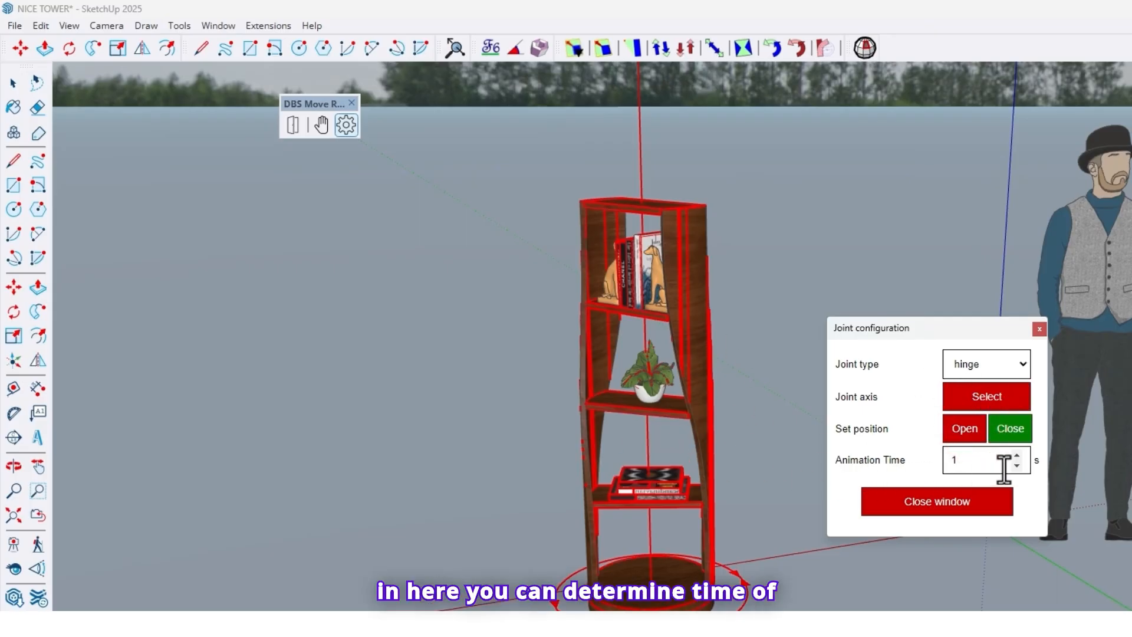
click(1017, 455)
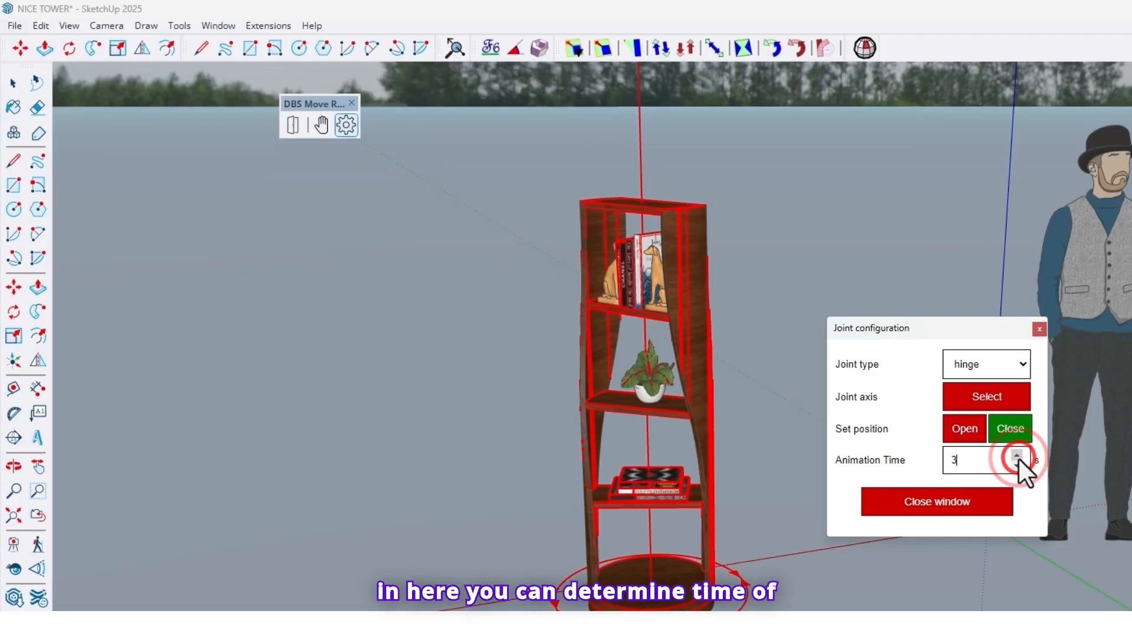
click(1017, 455)
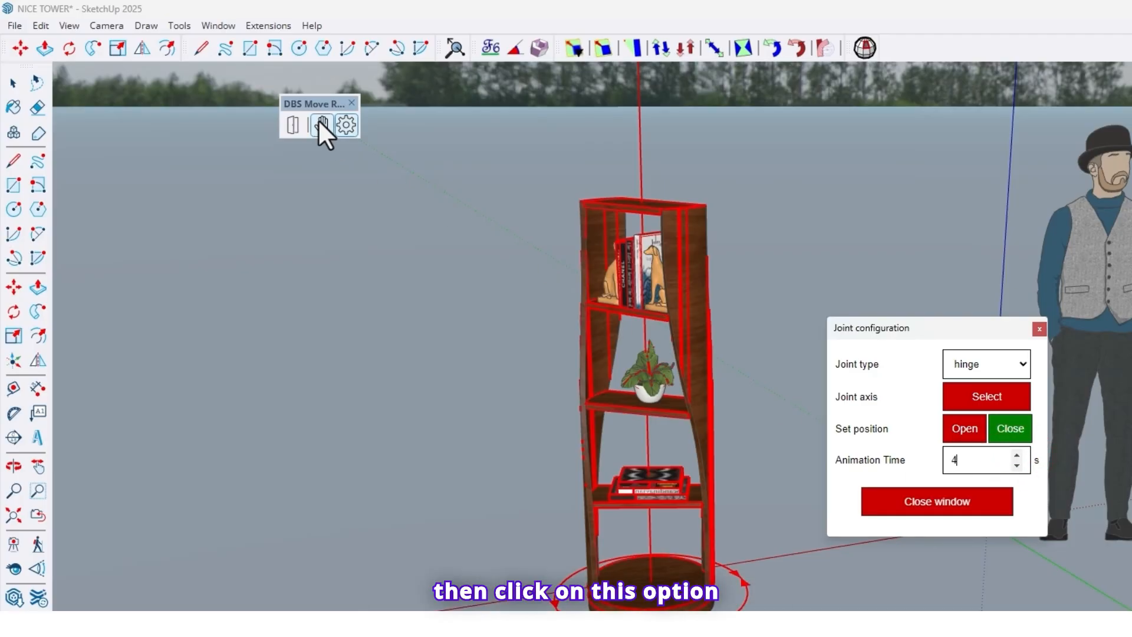
click(321, 128)
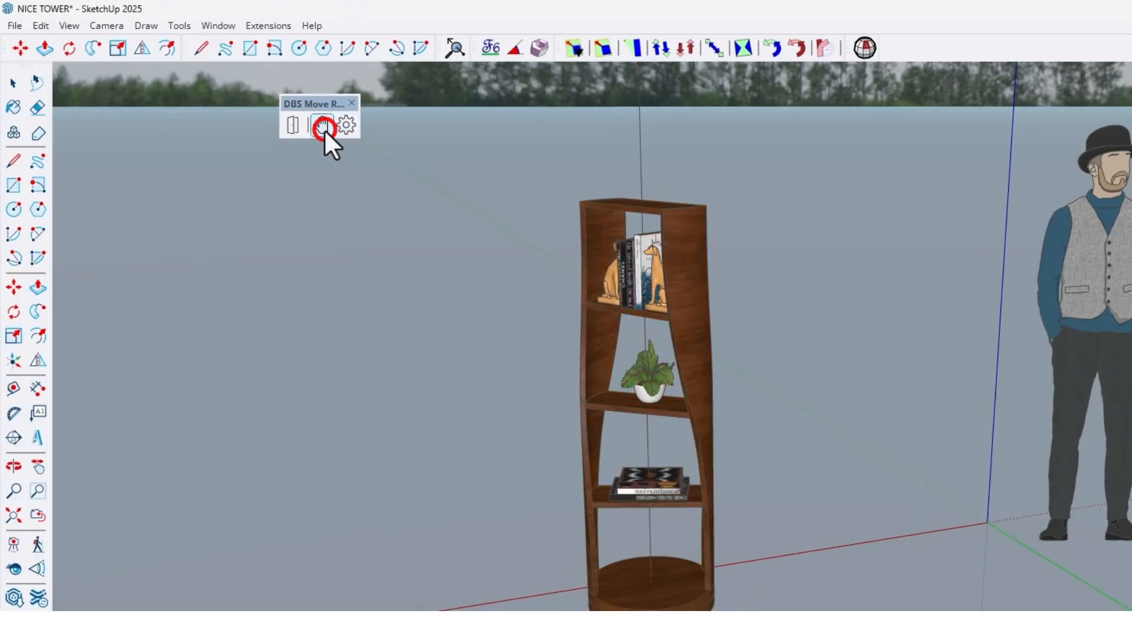
- Set the tower's current pose as Close and start the Open/Close tool
click(321, 125)
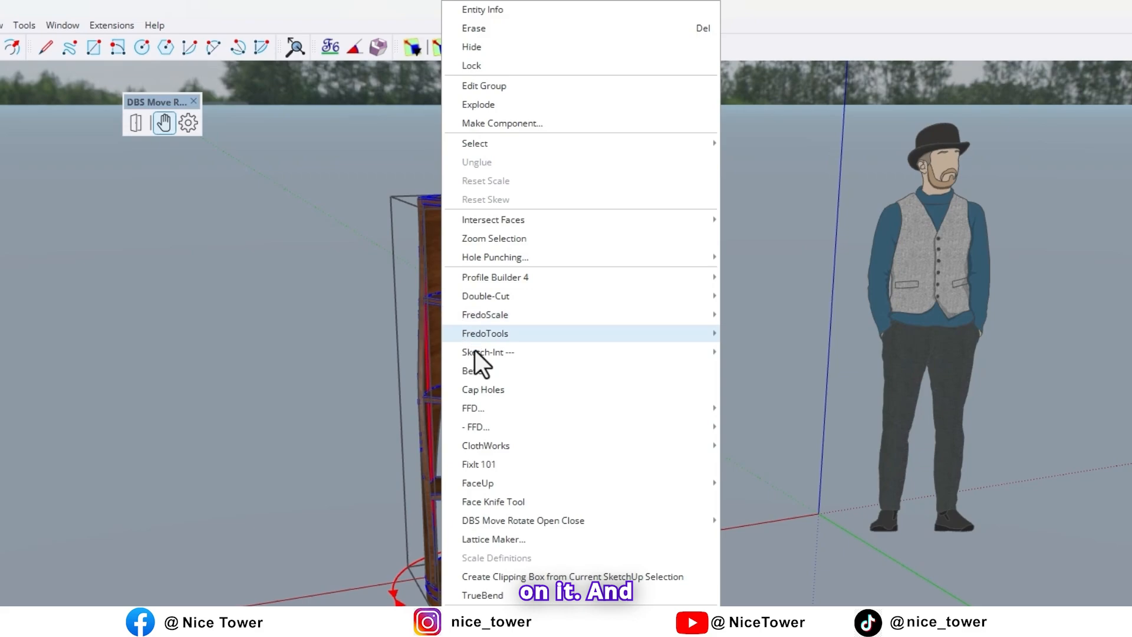
mouse_move(523, 520)
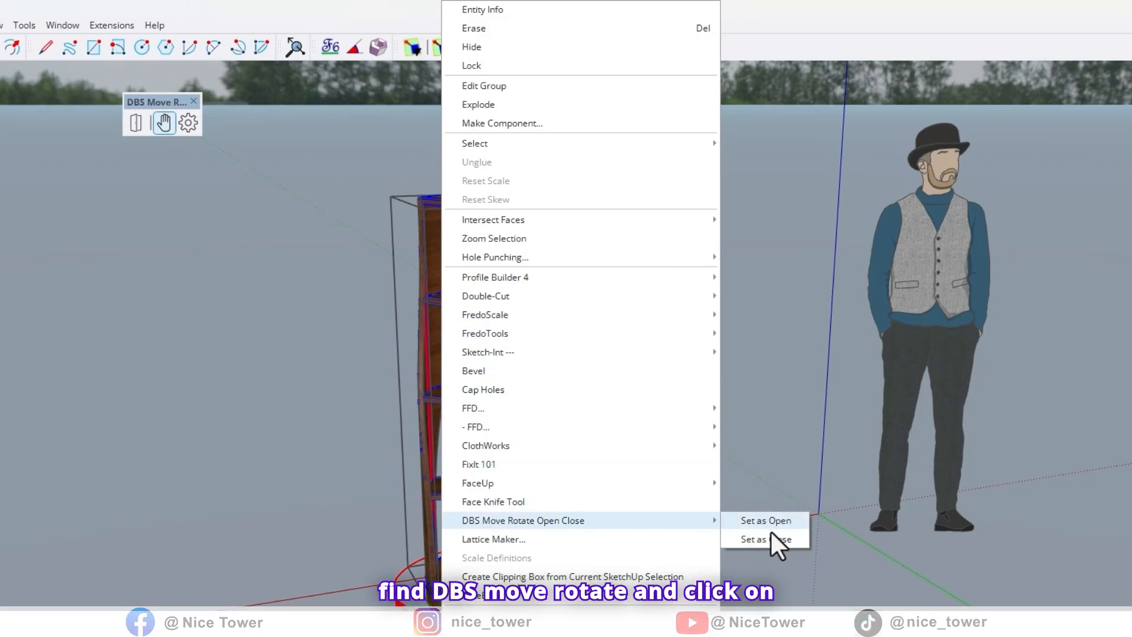
click(765, 538)
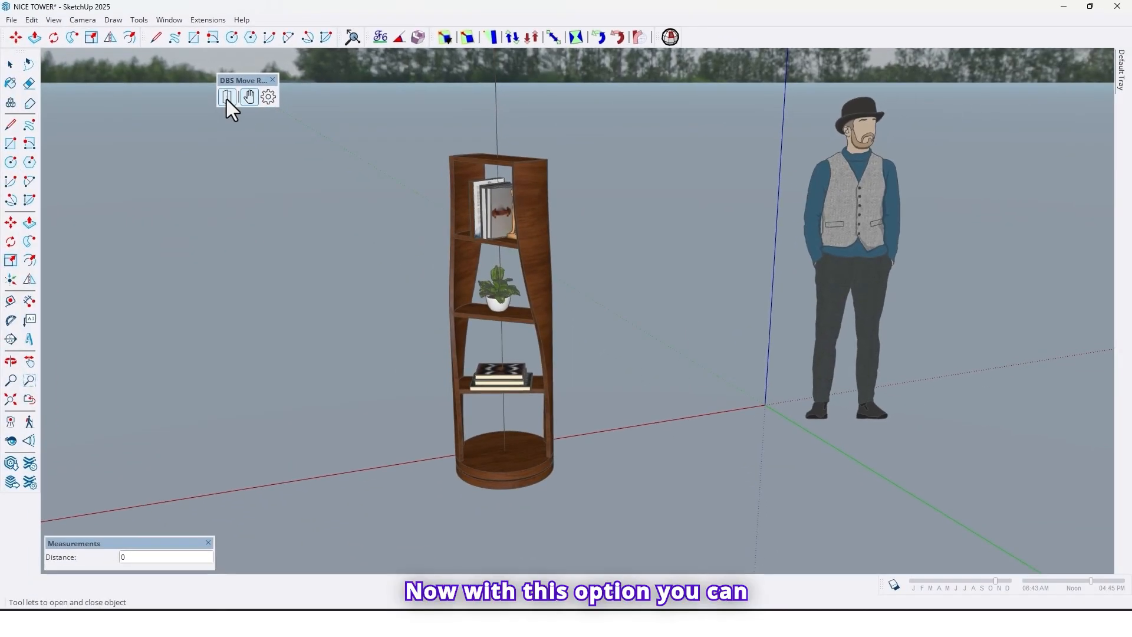
click(227, 96)
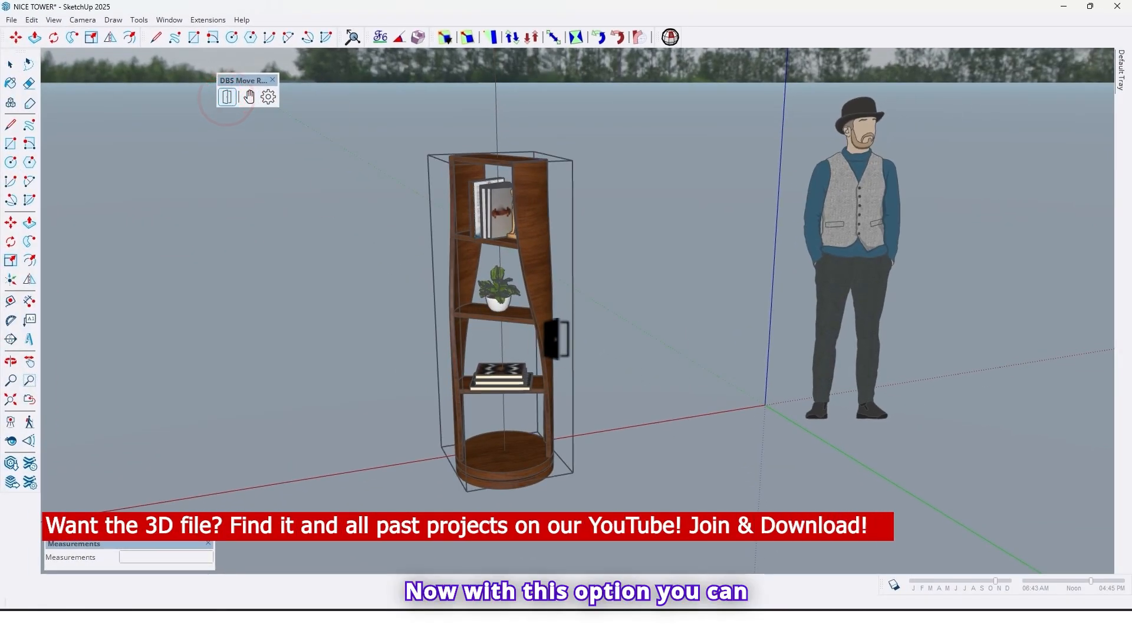